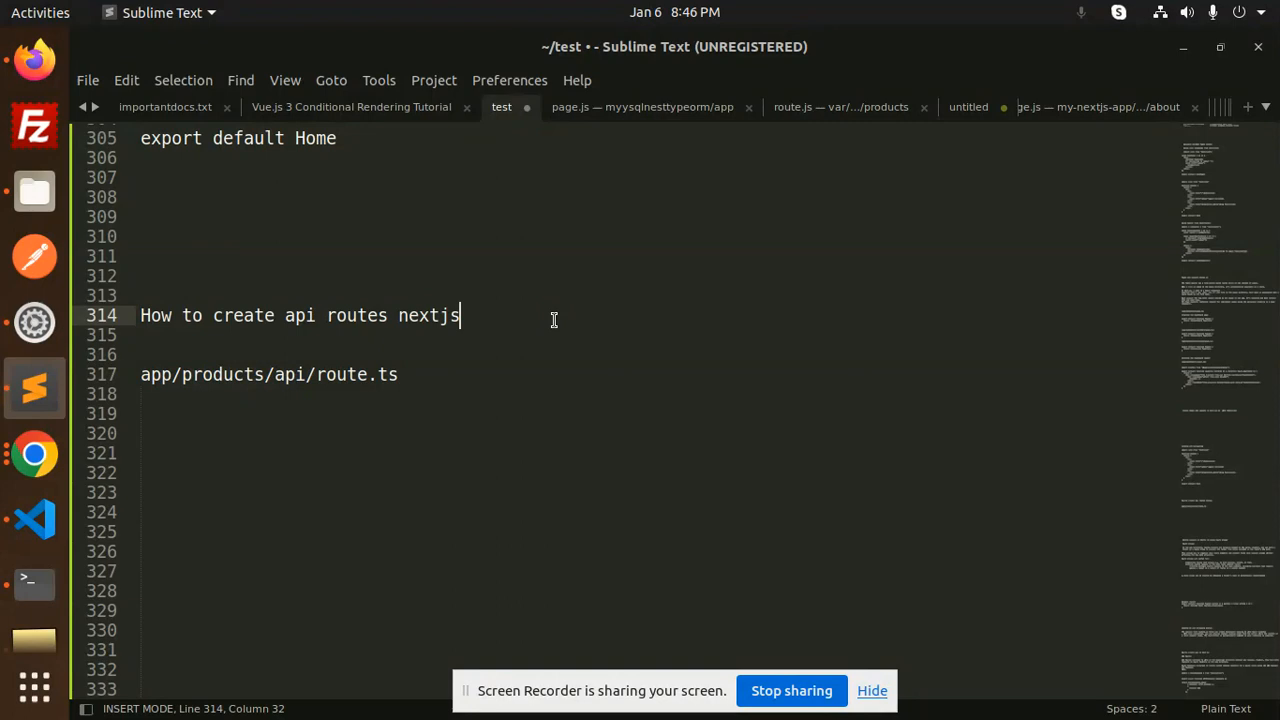
mouse_move(432, 352)
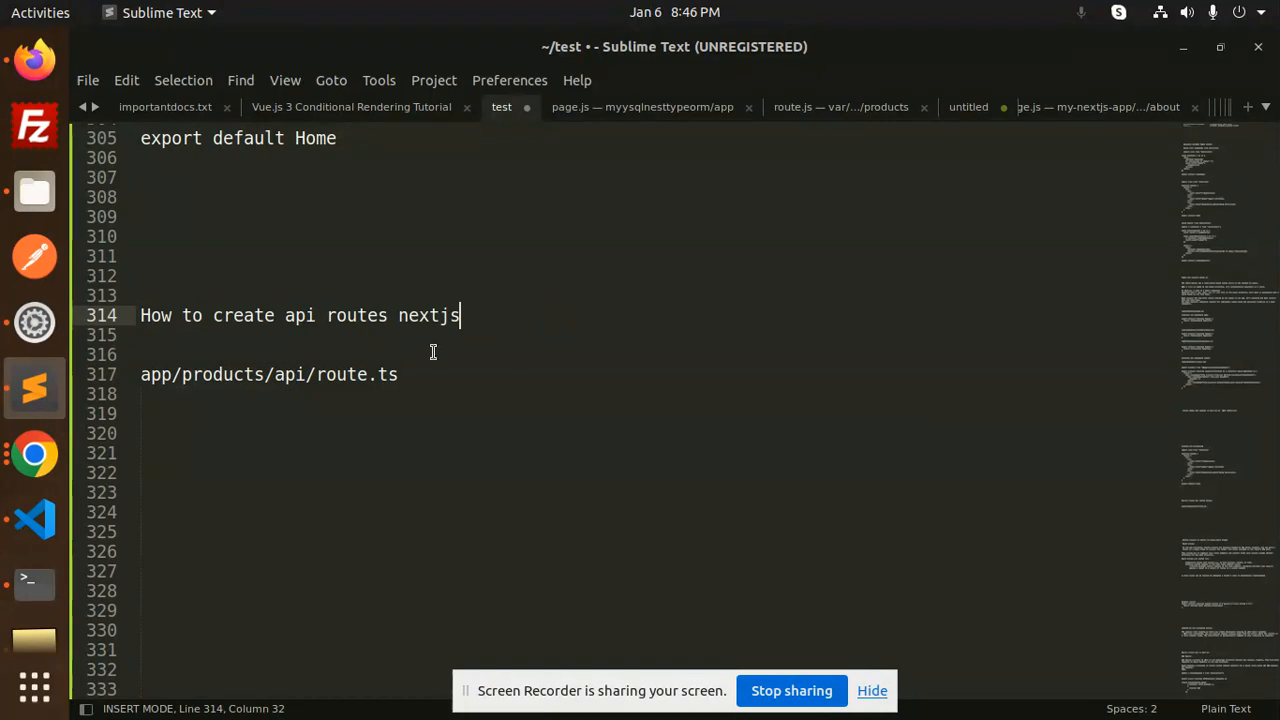
Step: Create an api folder inside the project's app folder
double_click(222, 374)
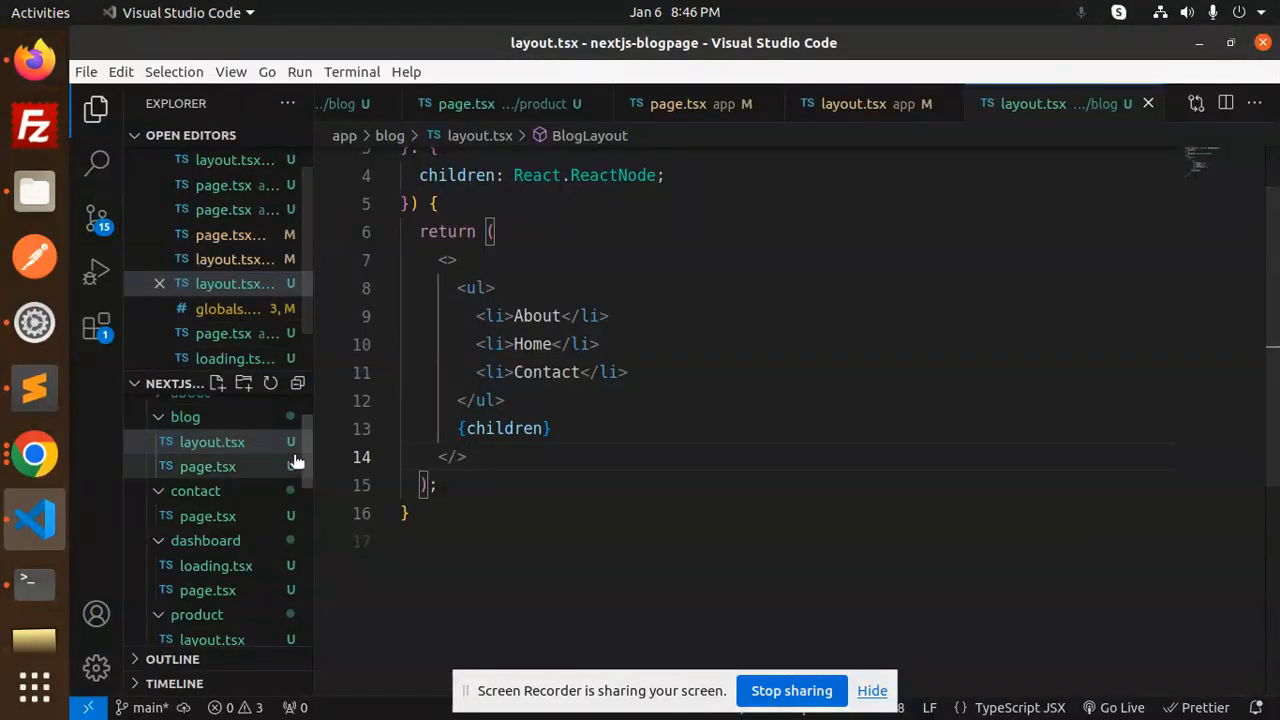
click(174, 432)
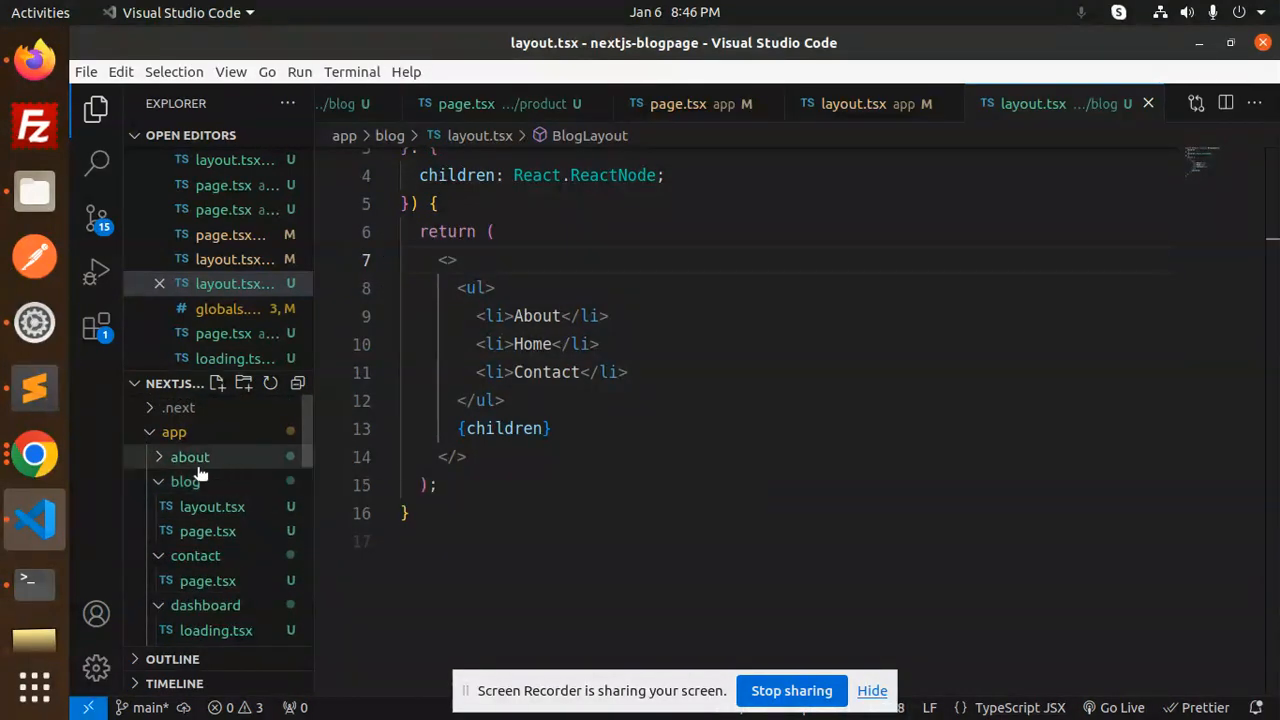
right_click(172, 432)
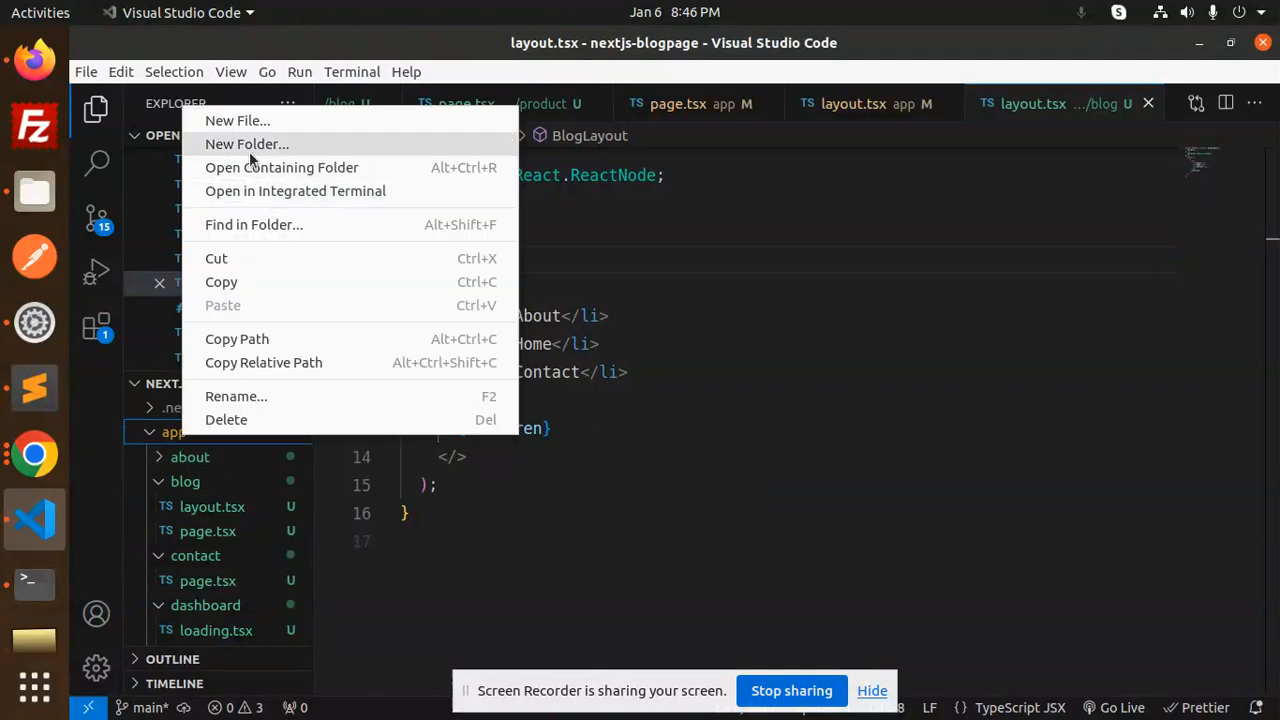
click(248, 144)
text(api)
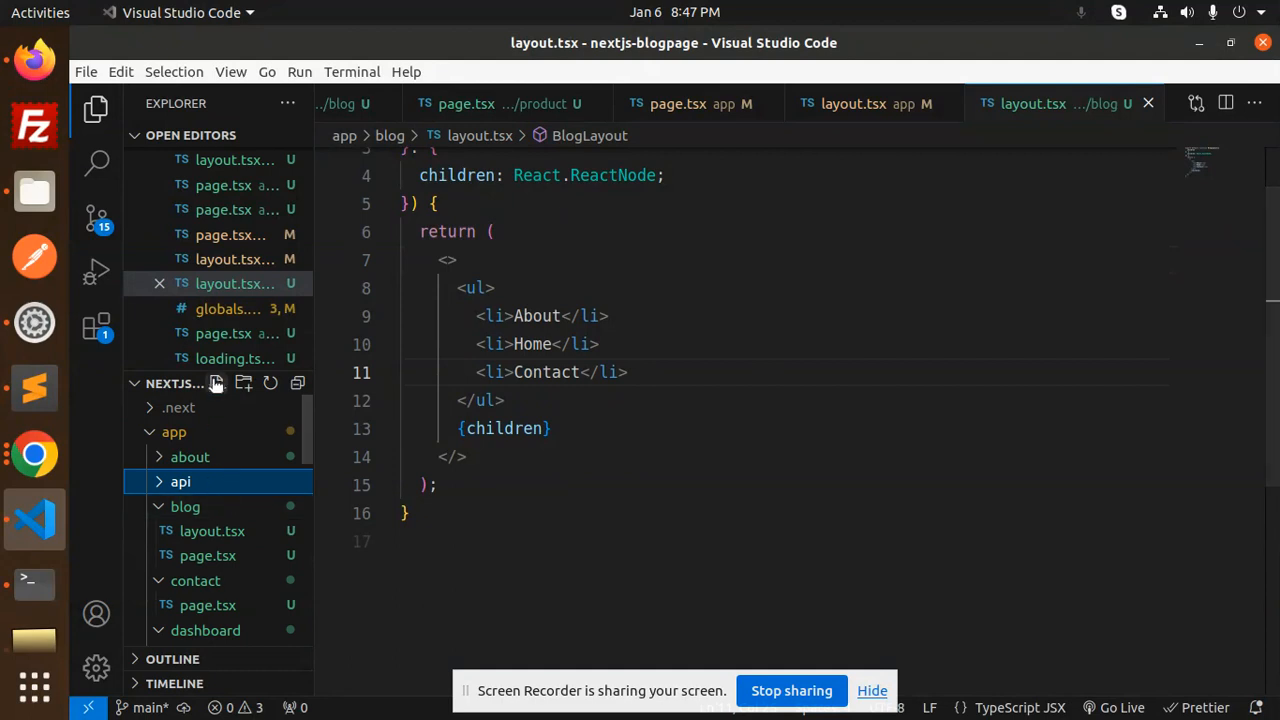
Step: Create a products folder inside api with an empty route.ts file
click(218, 384)
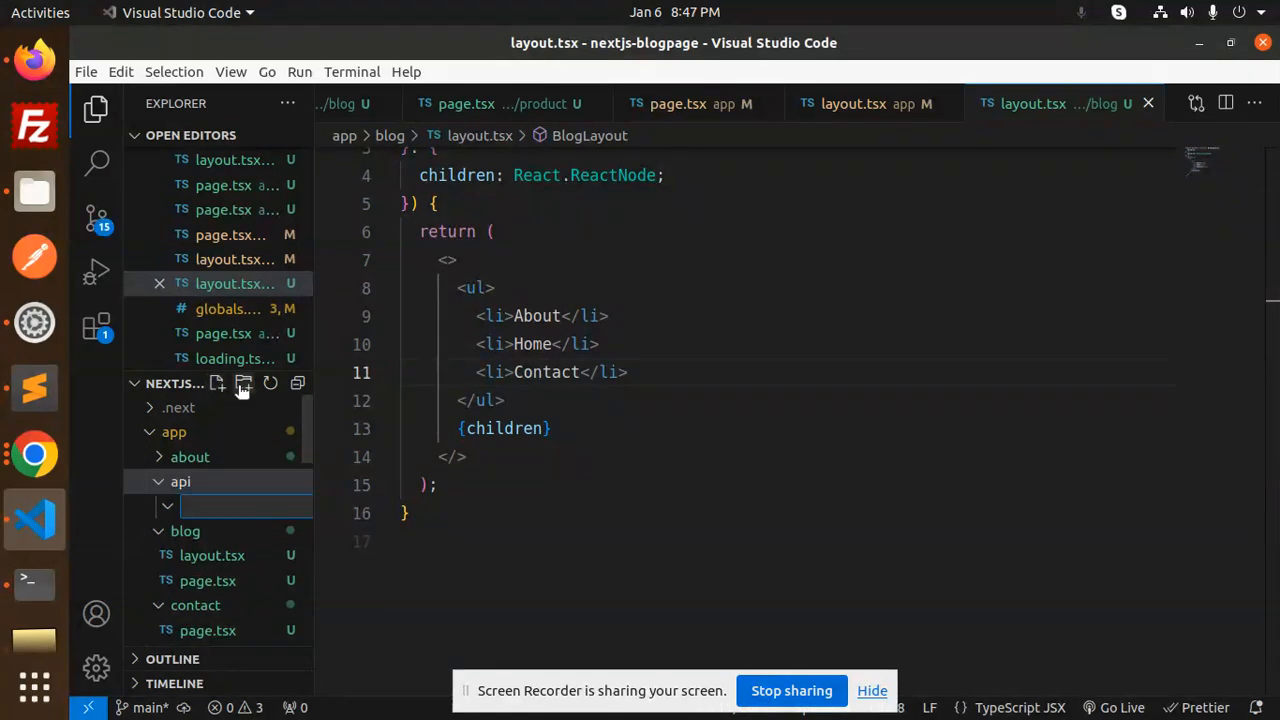
text(products)
text(route.)
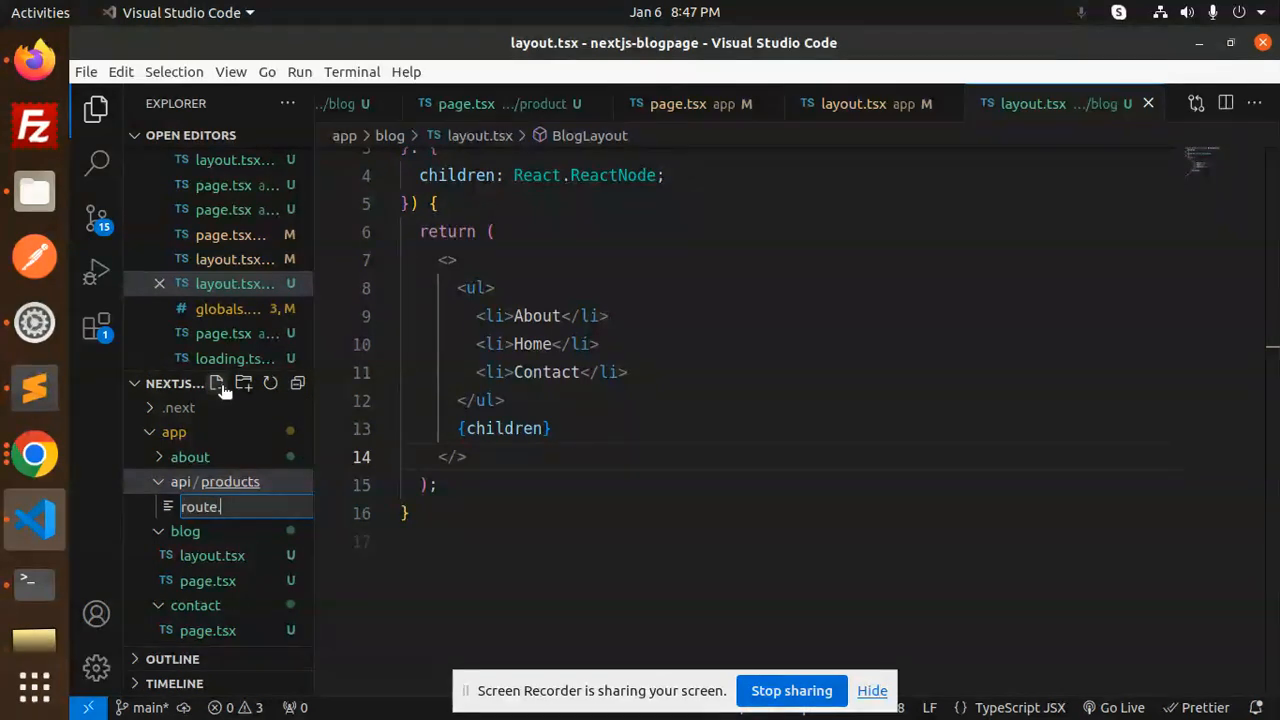
text(ts)
key(Return)
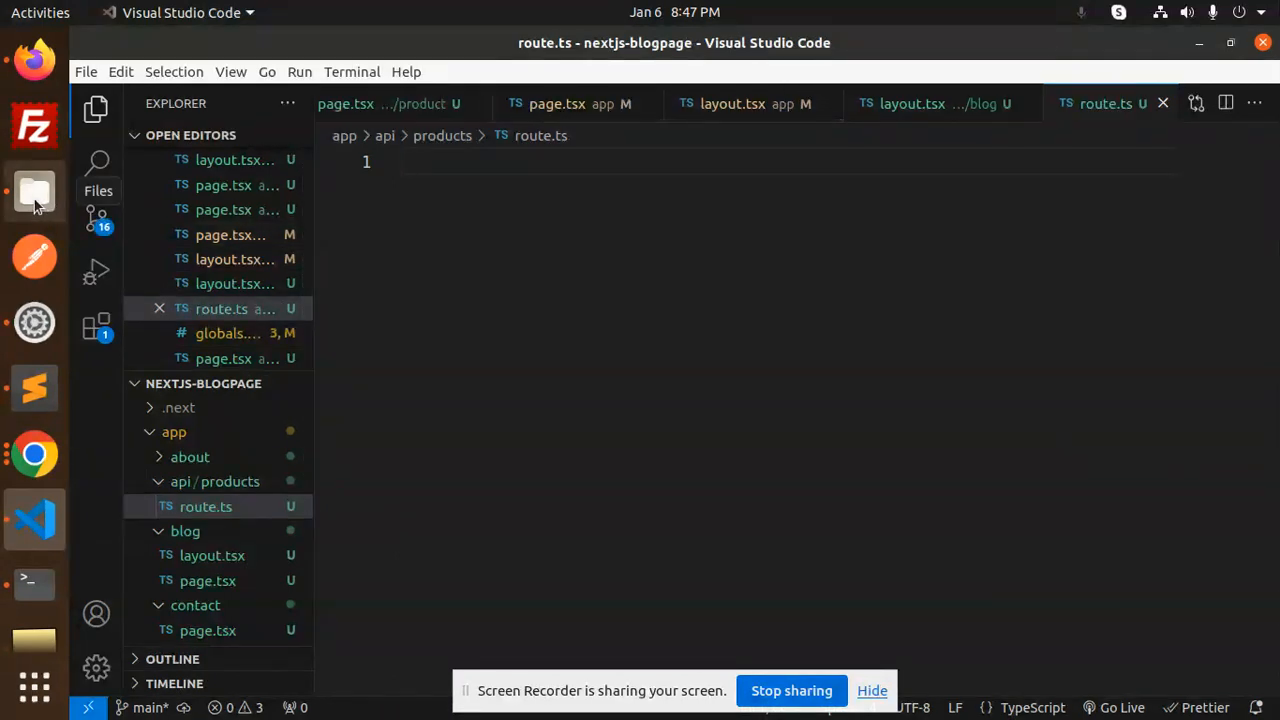
Step: Browse the nextjs projects folder, looking into my-next-app2's src/app, then return
click(34, 192)
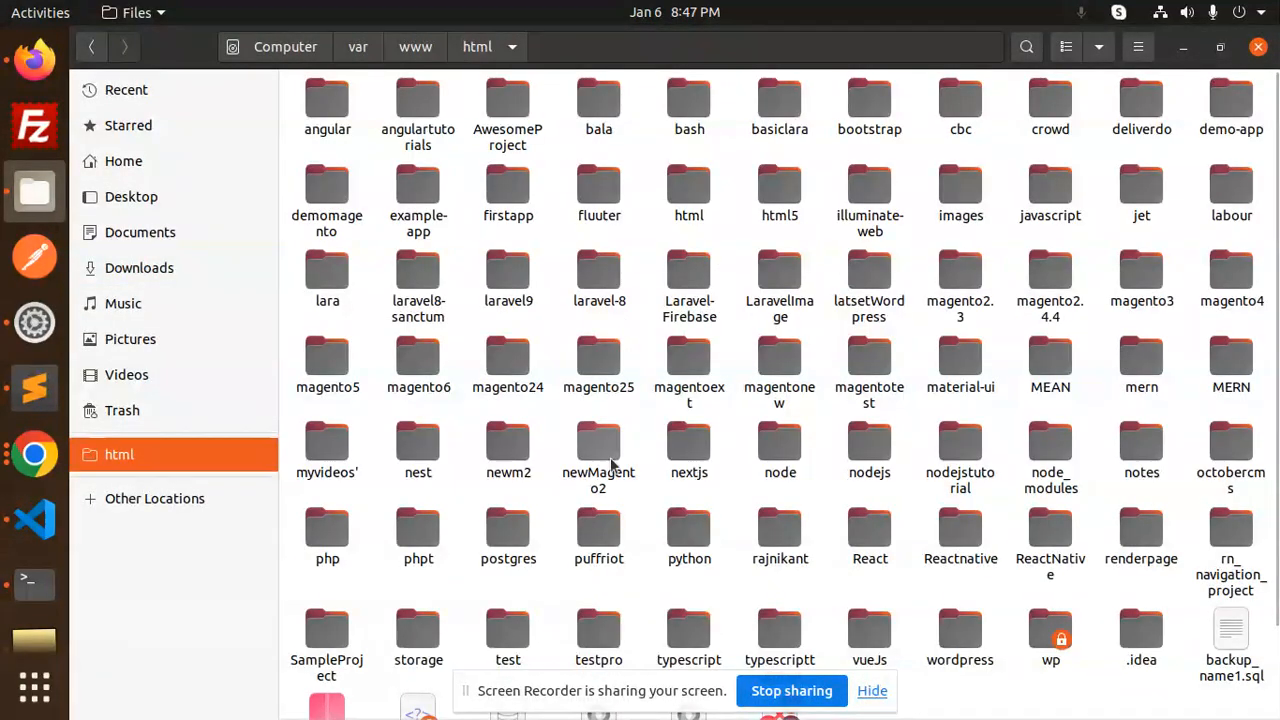
mouse_move(868, 444)
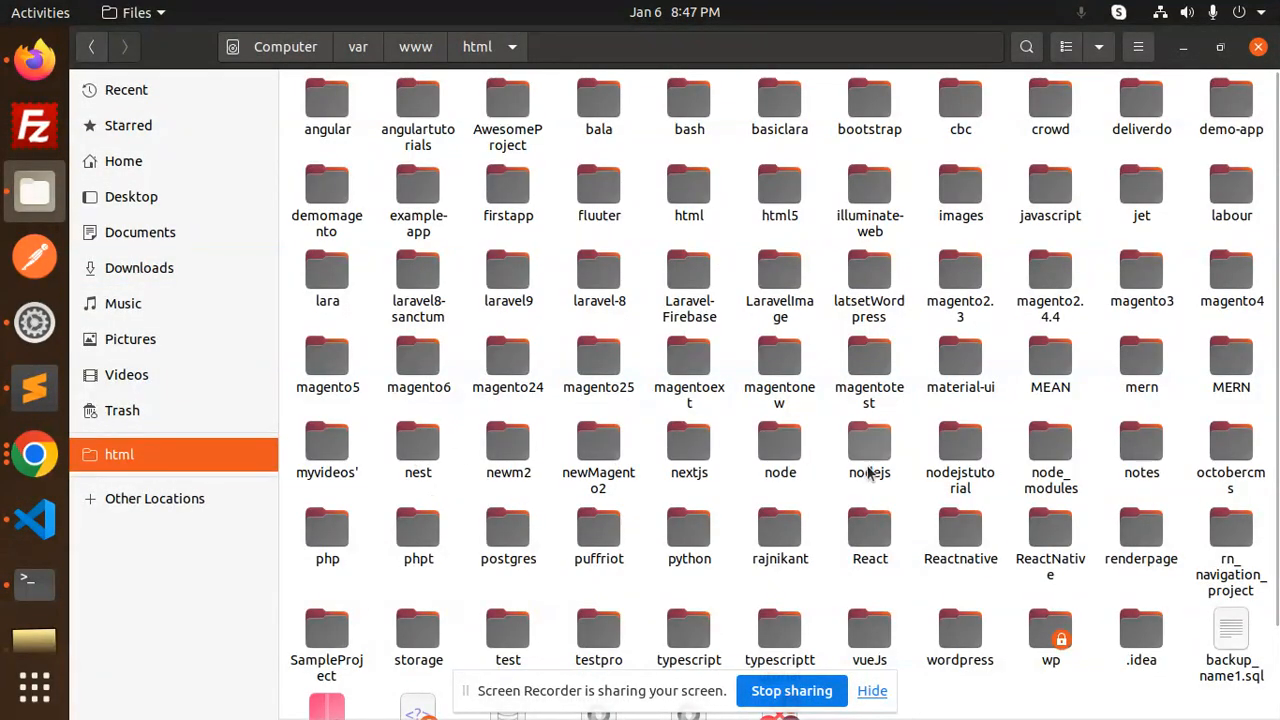
double_click(688, 444)
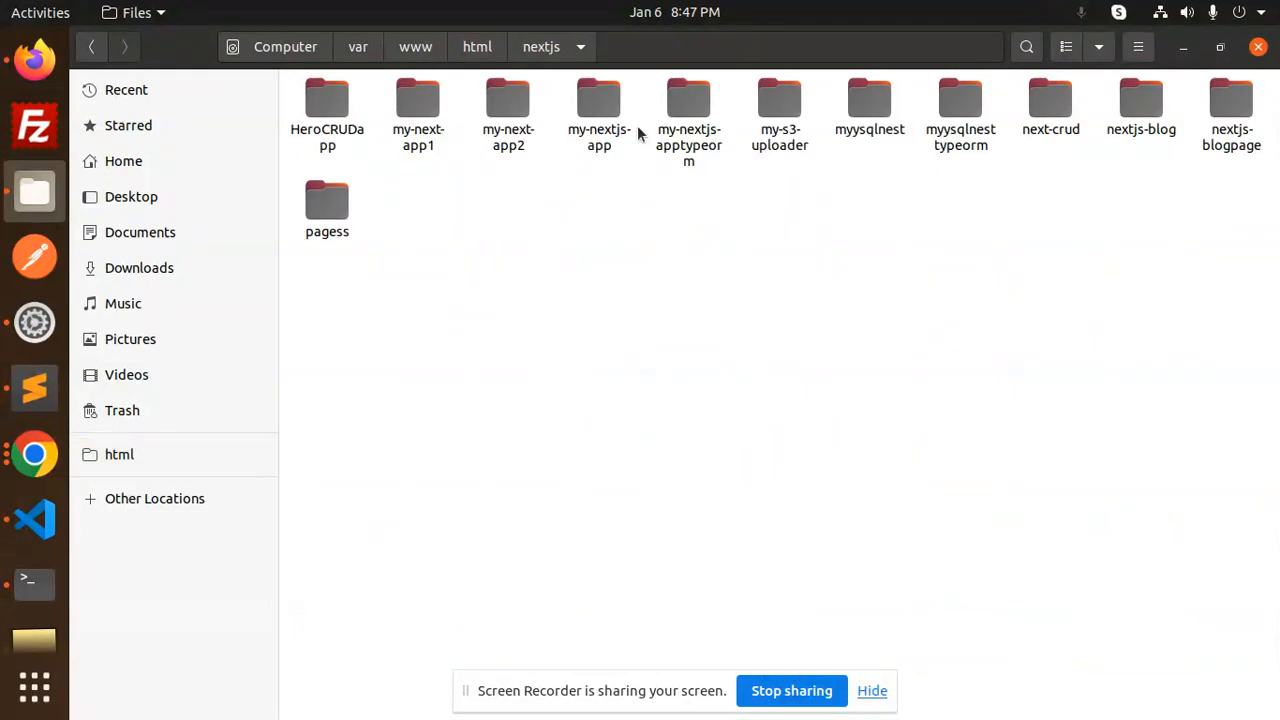
mouse_move(630, 204)
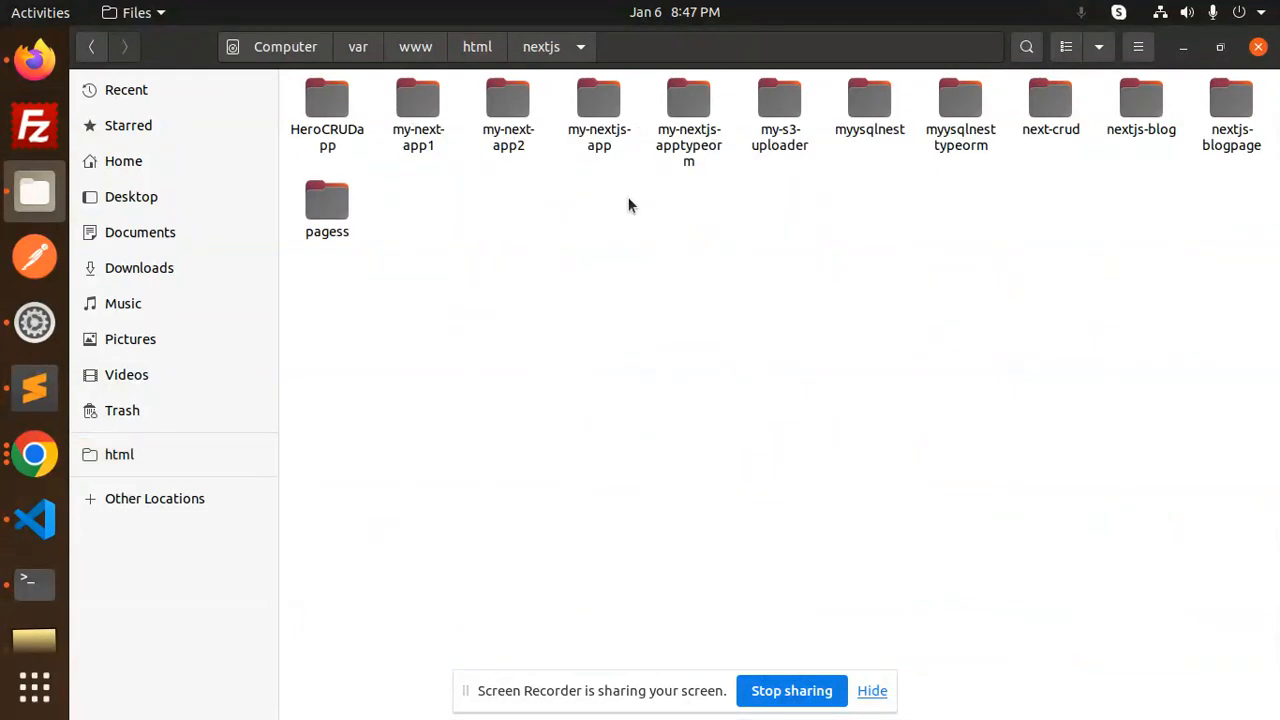
mouse_move(828, 156)
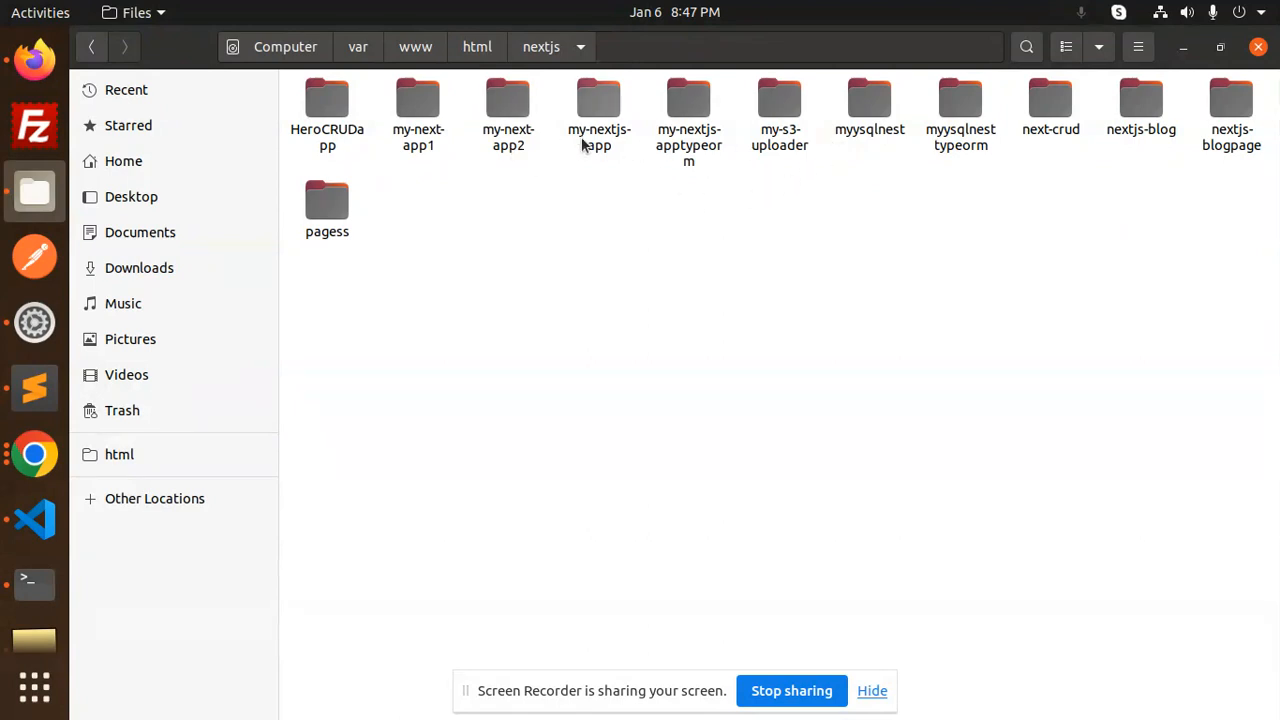
double_click(508, 104)
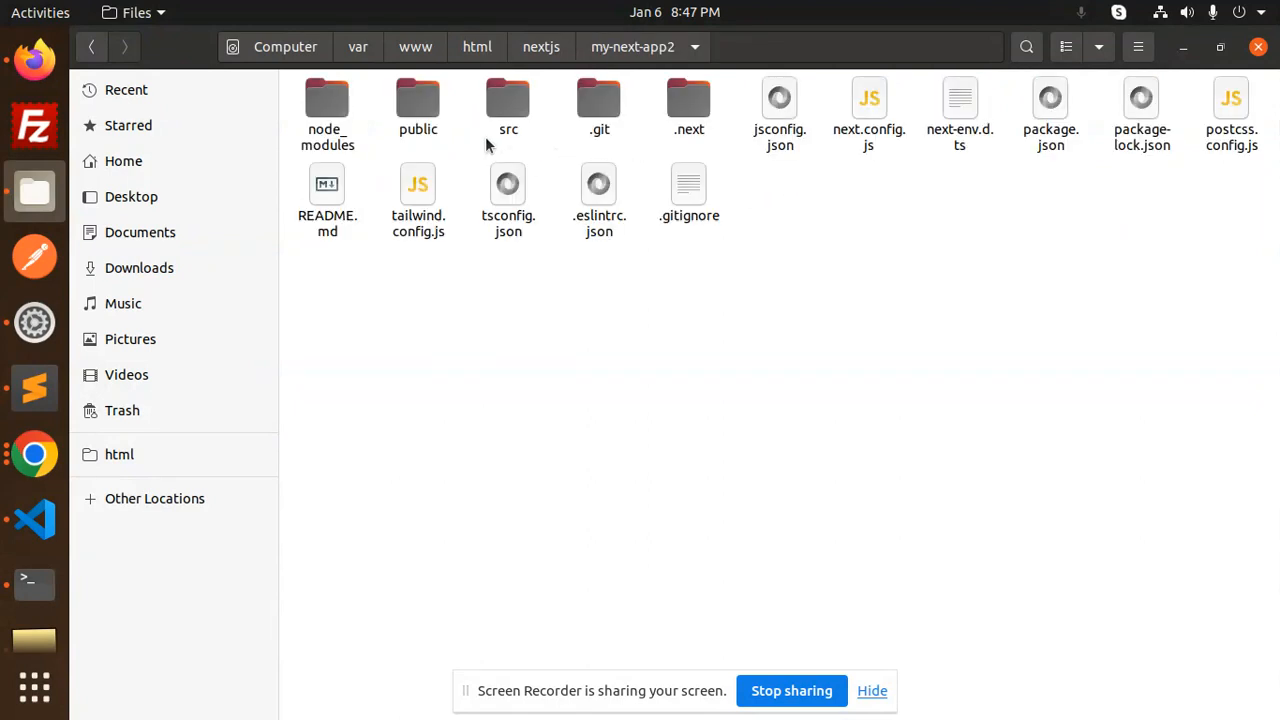
double_click(508, 104)
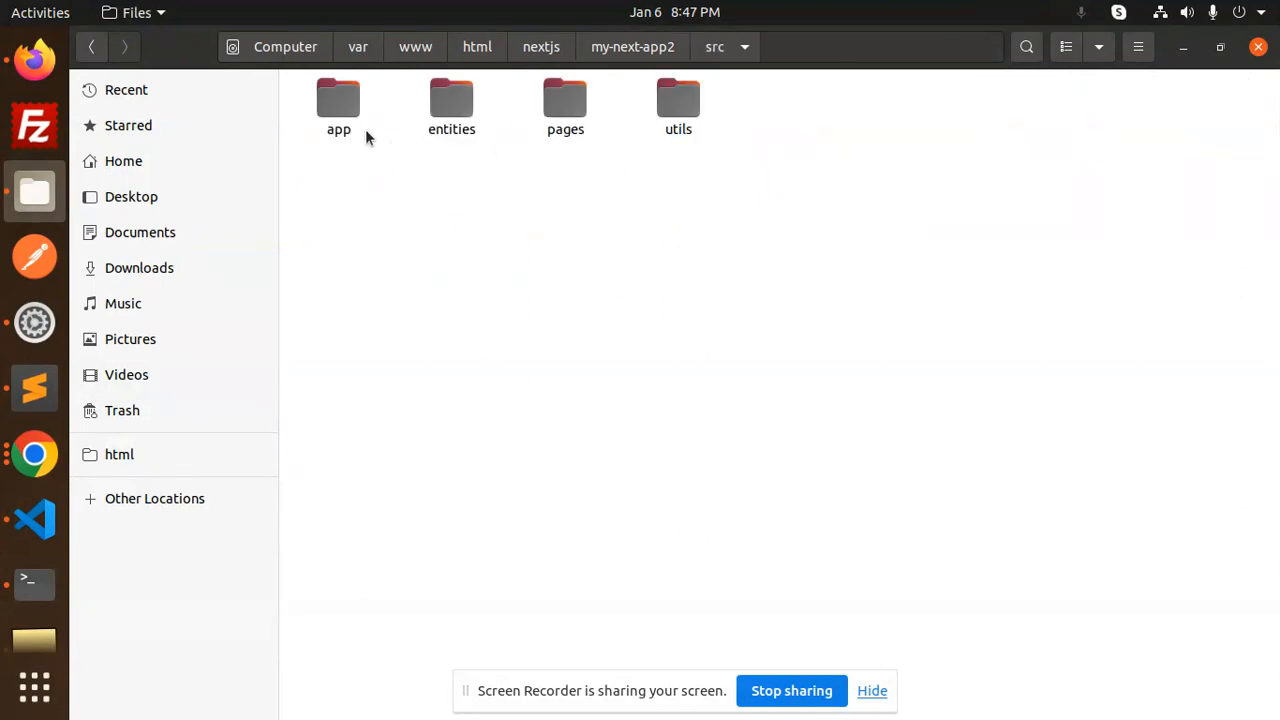
double_click(338, 104)
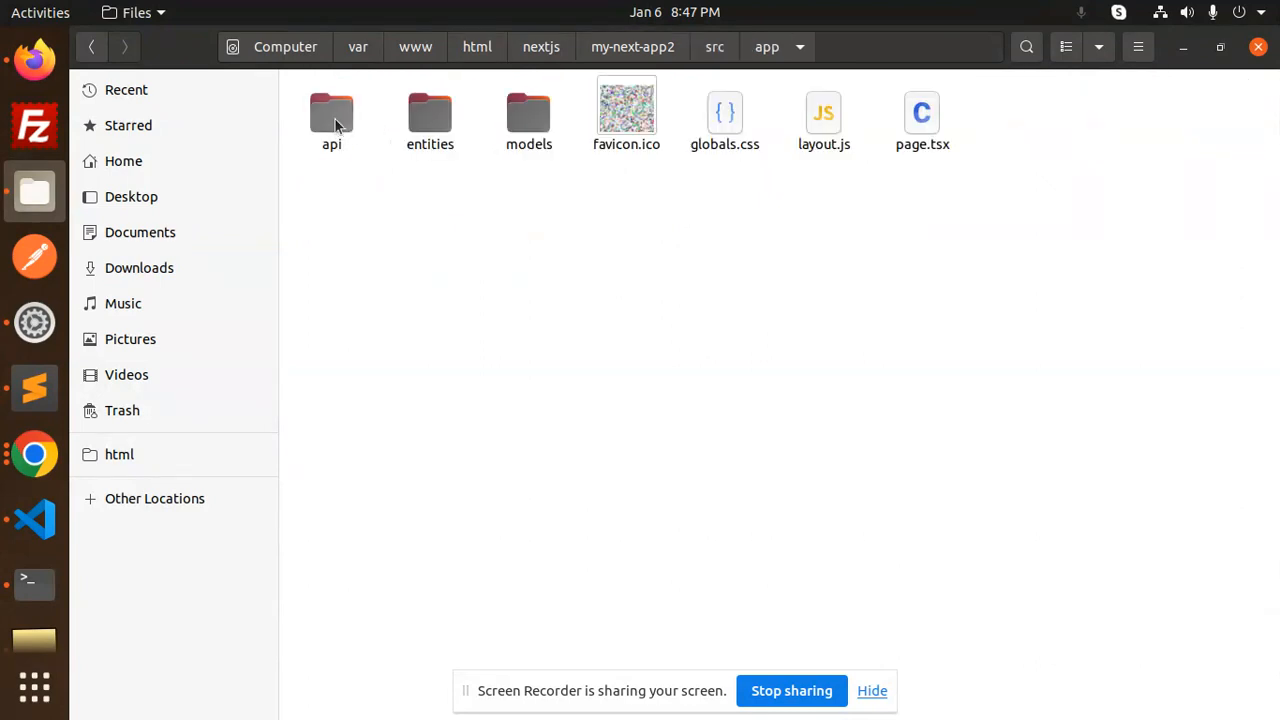
click(540, 46)
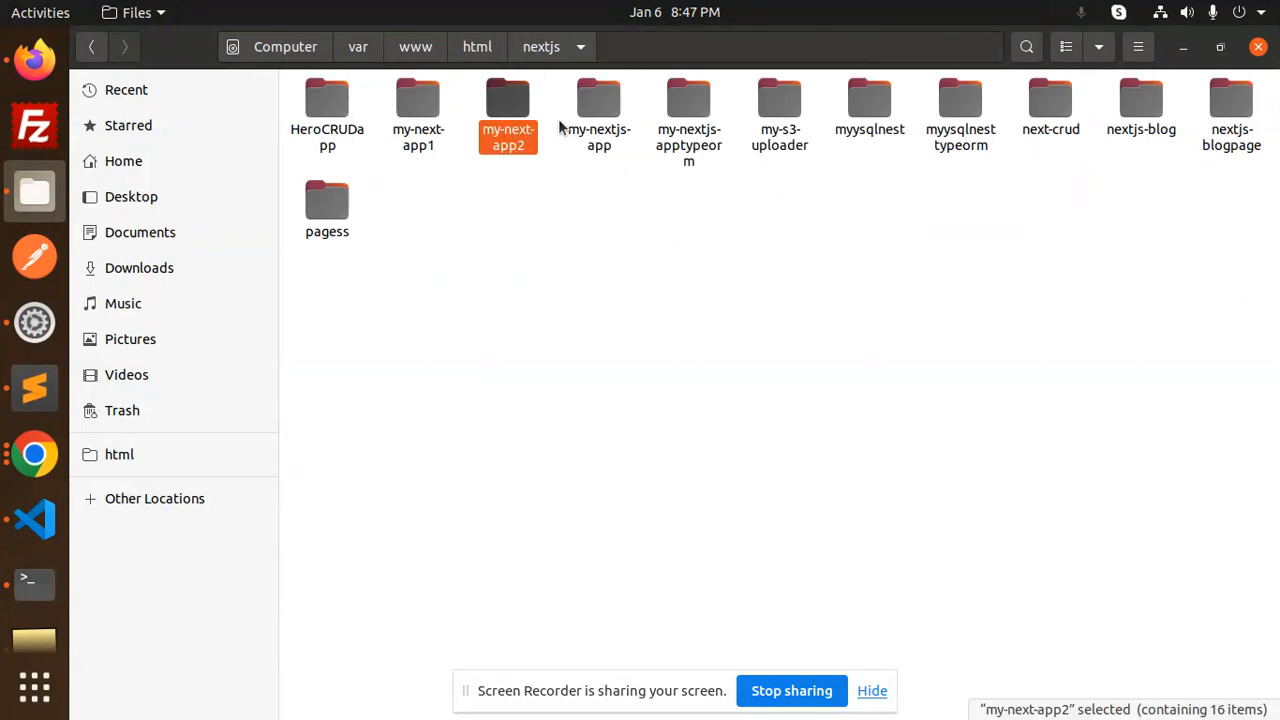
mouse_move(34, 388)
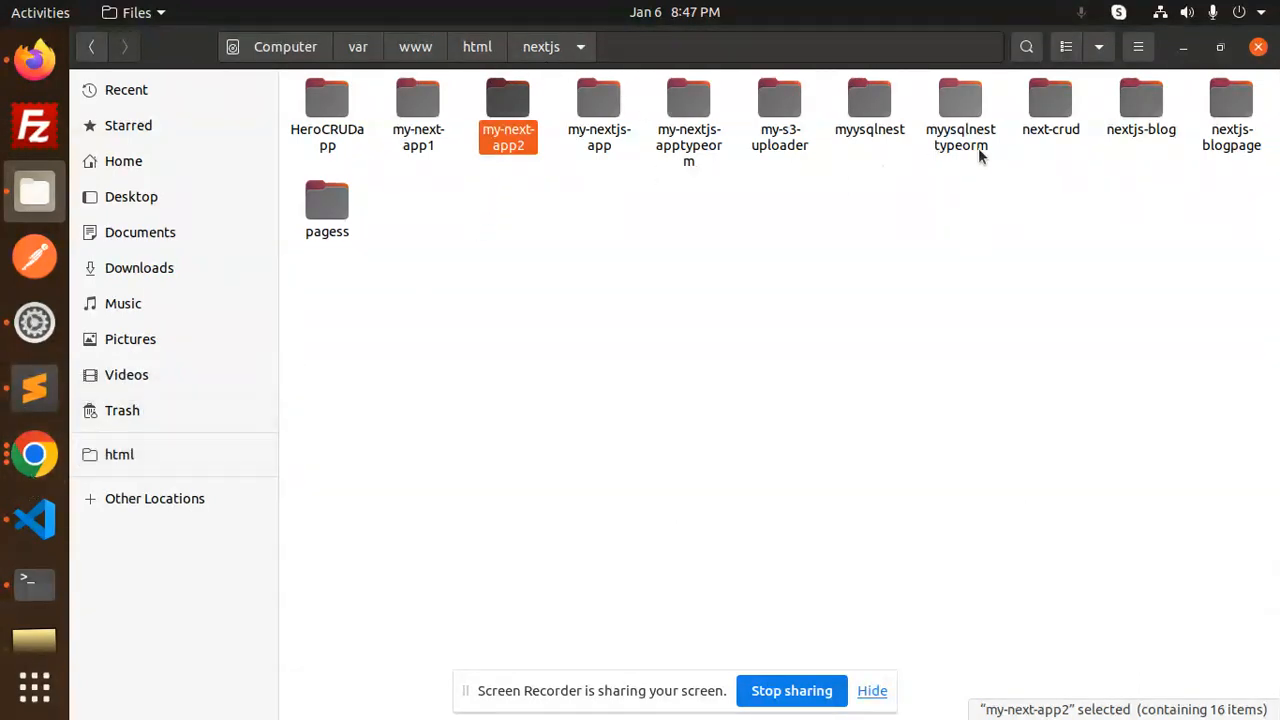
Step: Navigate into myysqlnesttypeorm's app/pages/api/products folder
double_click(960, 96)
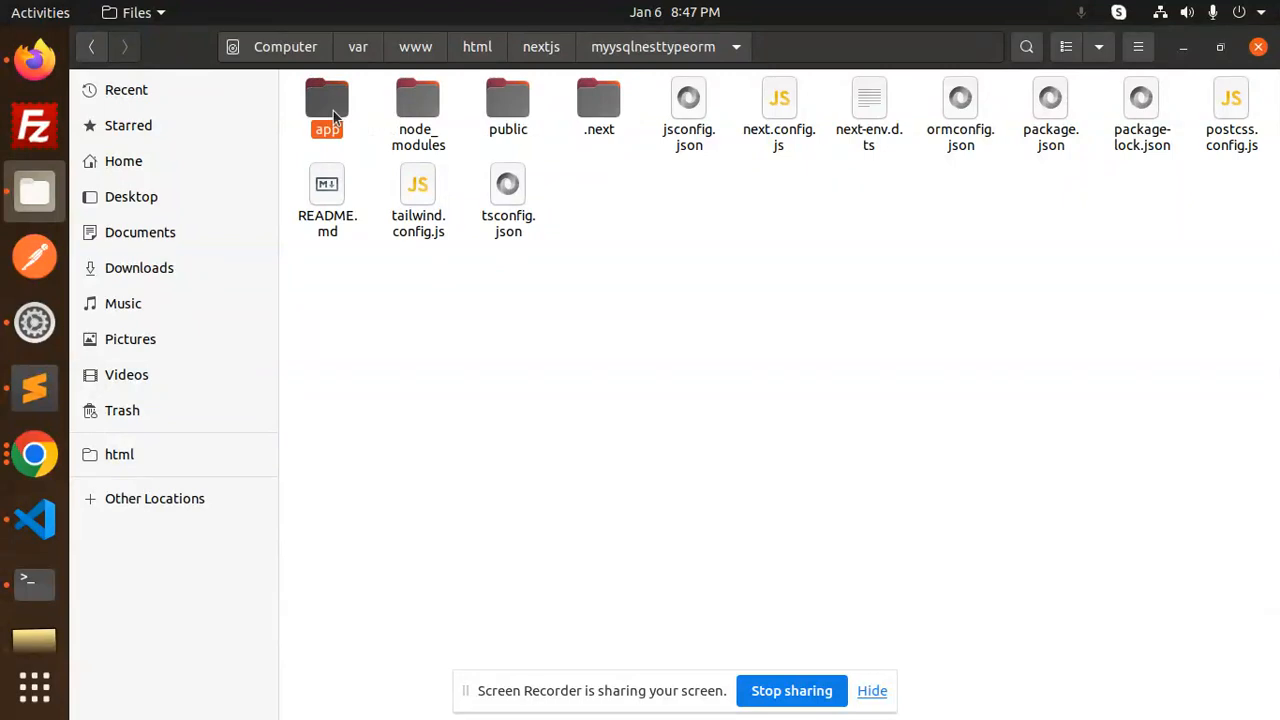
double_click(328, 104)
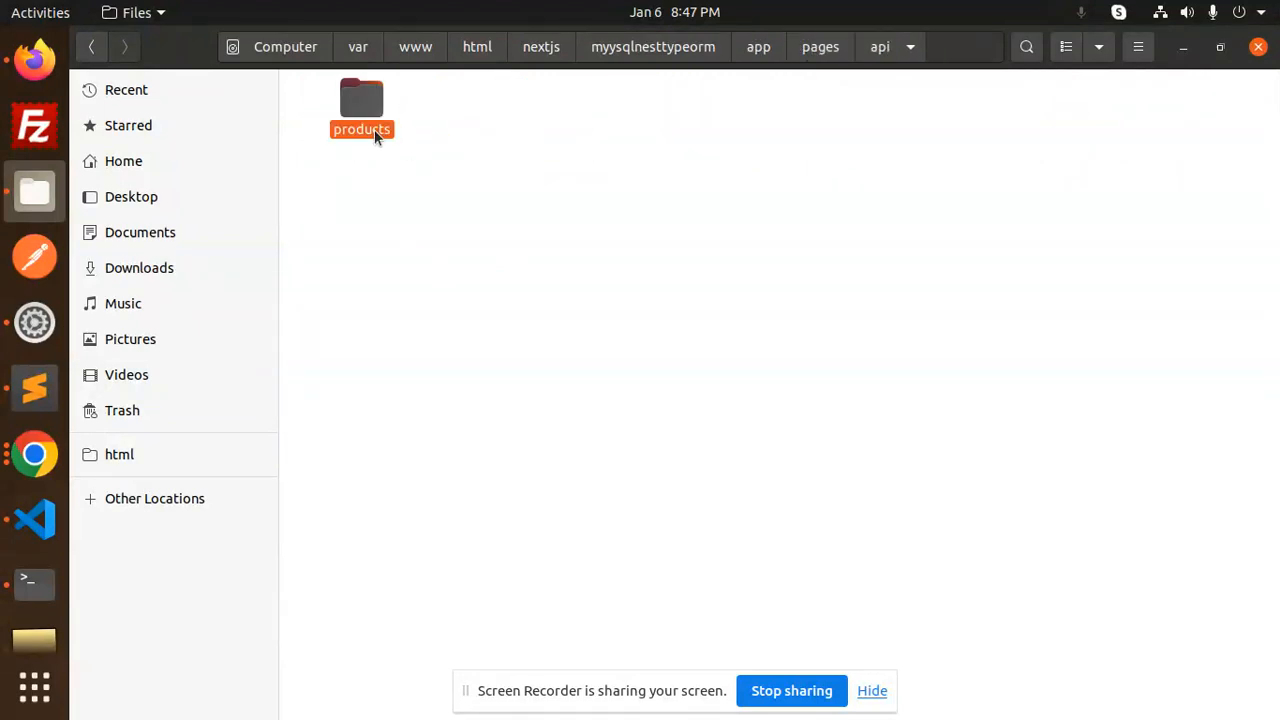
double_click(360, 100)
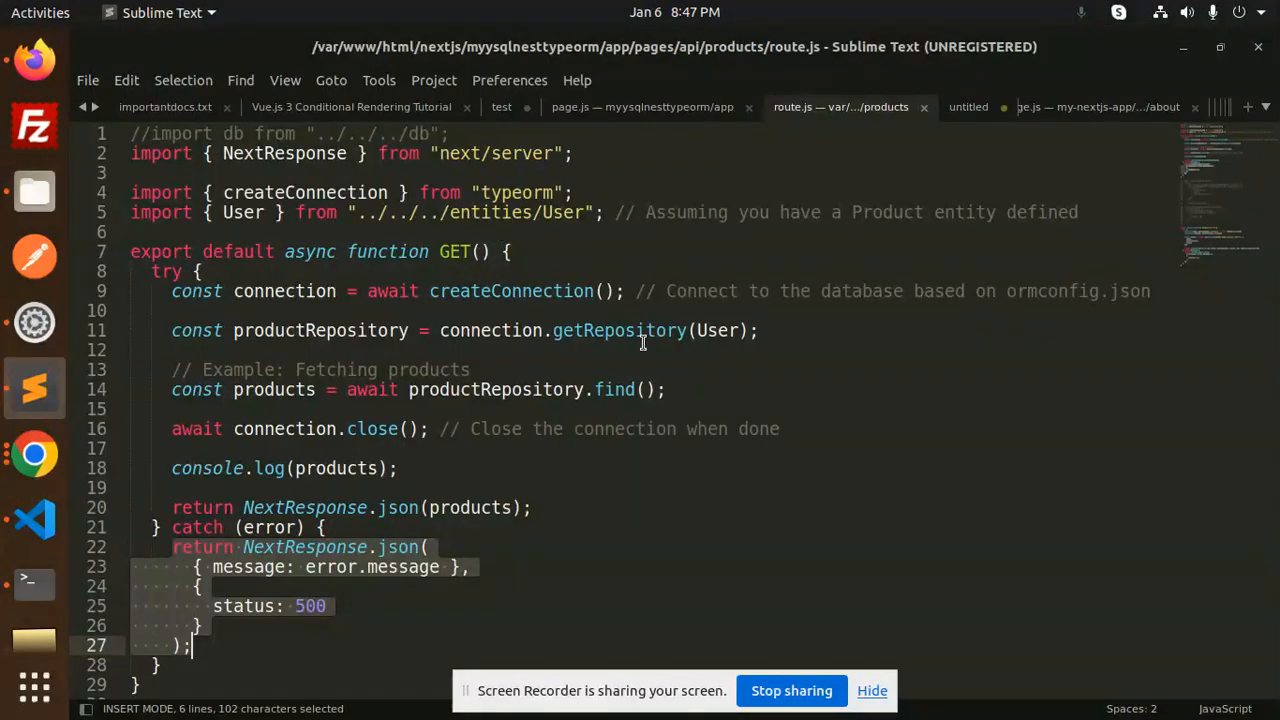
Step: Locate and reuse the existing products route.js GET handler from the other project
scroll(down, 3)
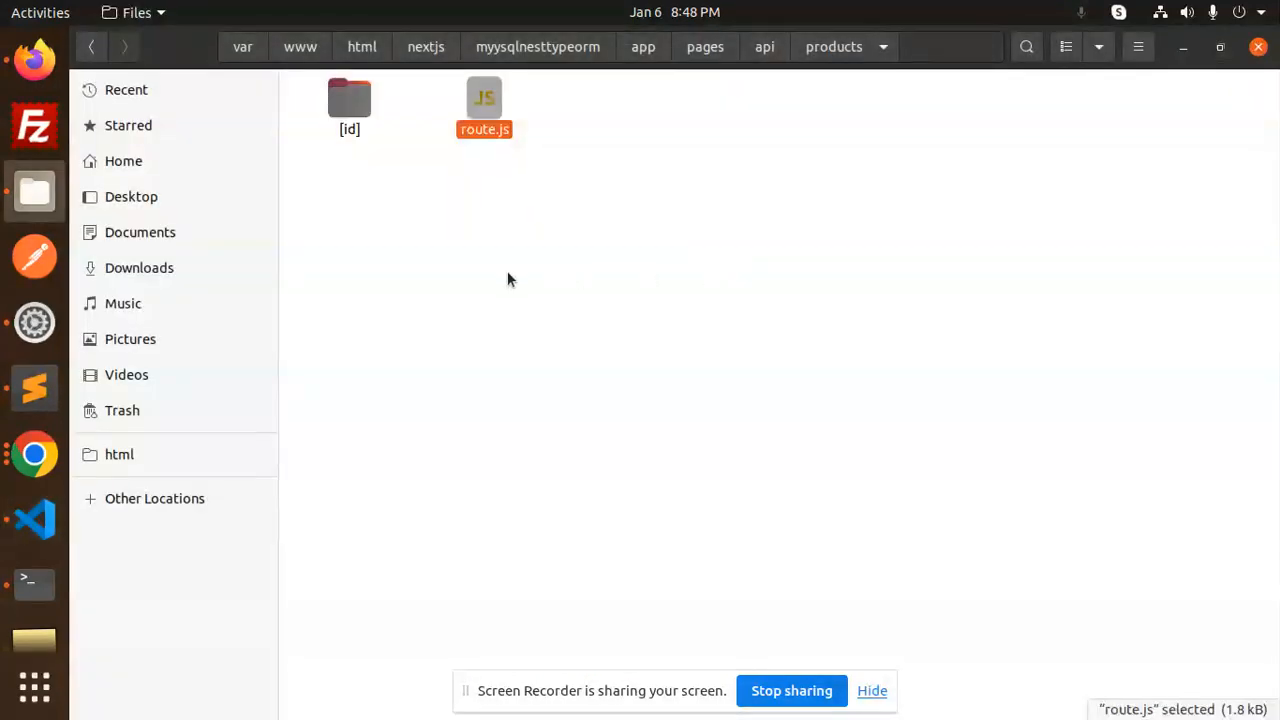
double_click(484, 108)
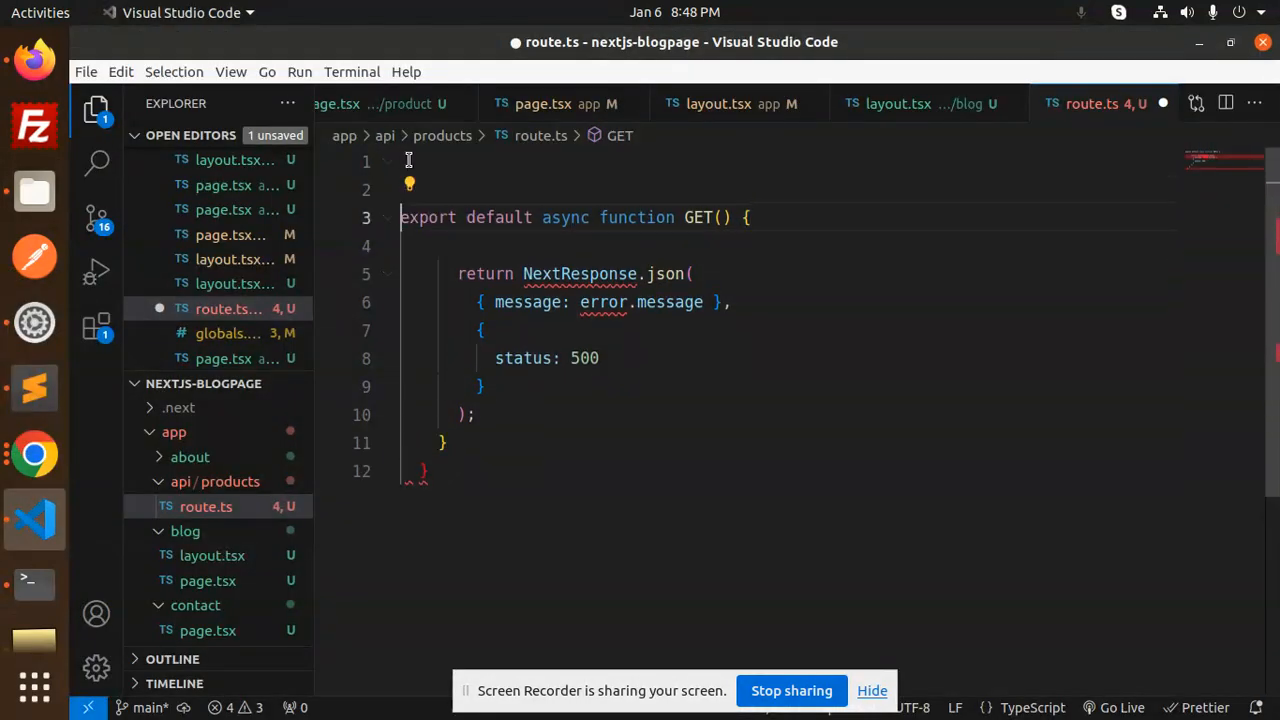
Step: Import NextResponse from next/server, return Hello world with status 200, and save route.ts
text(import { NextResponse } from "next/server";)
click(606, 302)
text("Hello world)
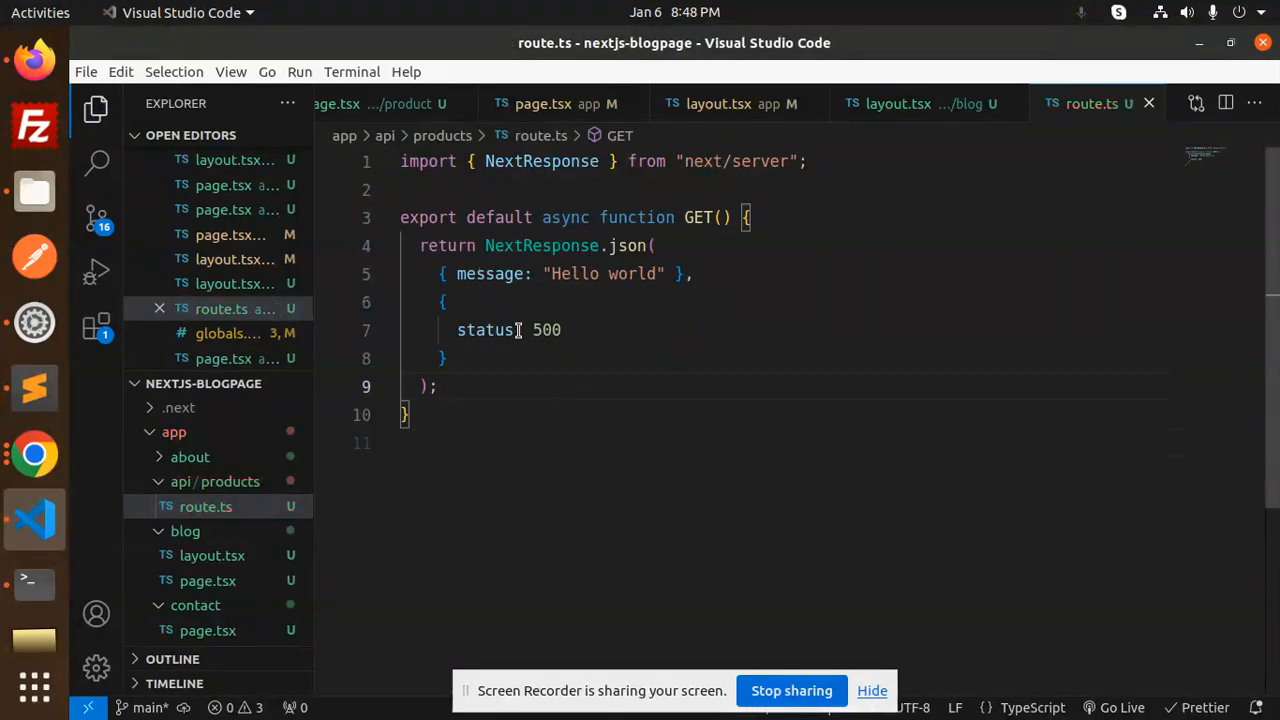
text(200)
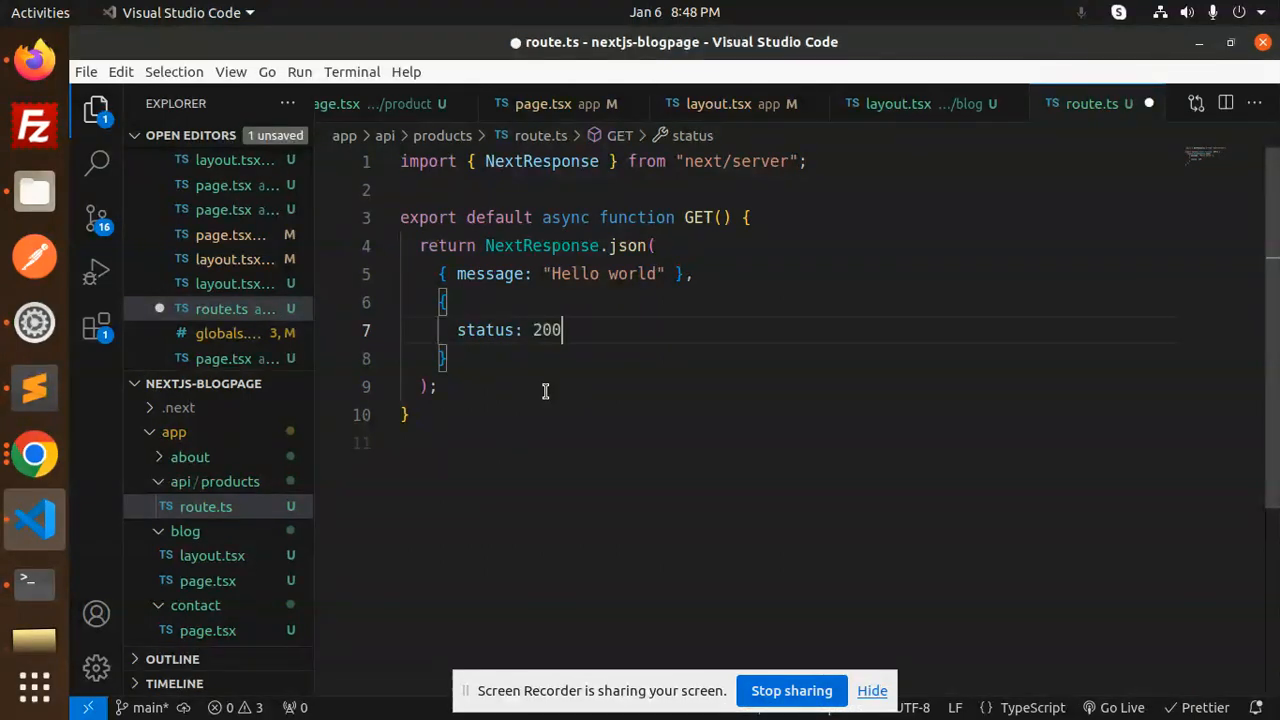
key(ctrl+s)
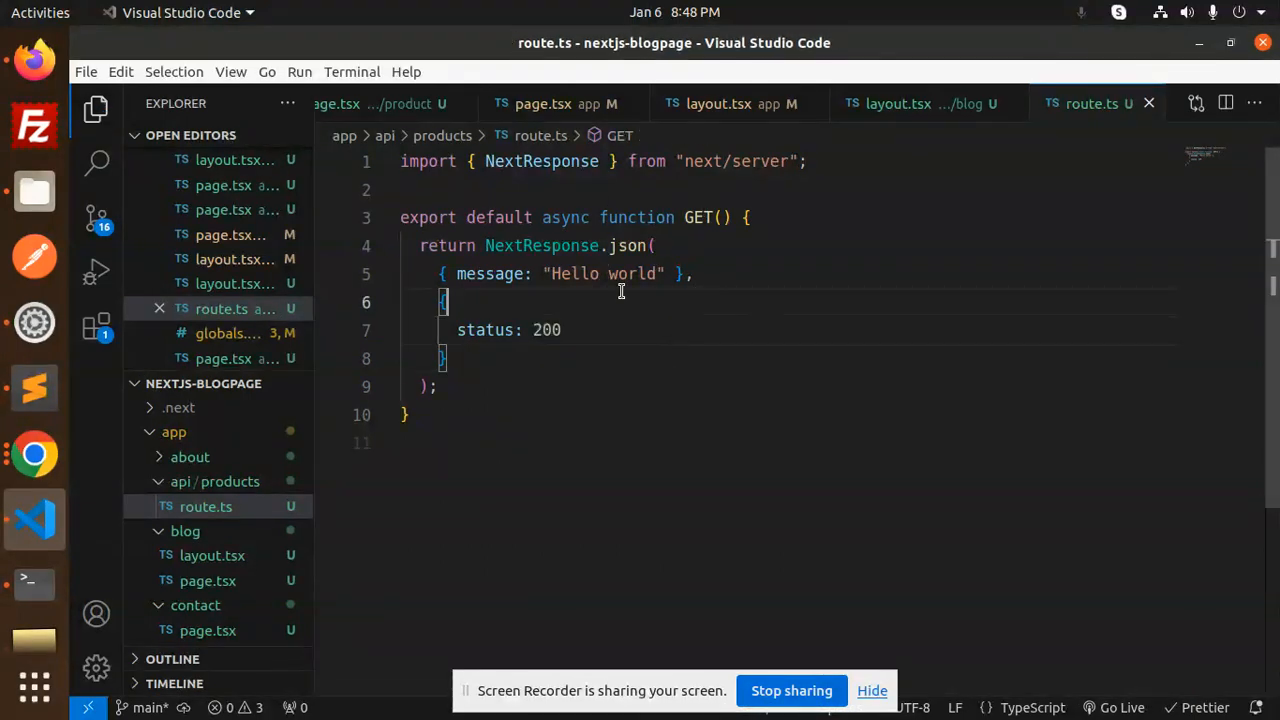
click(652, 330)
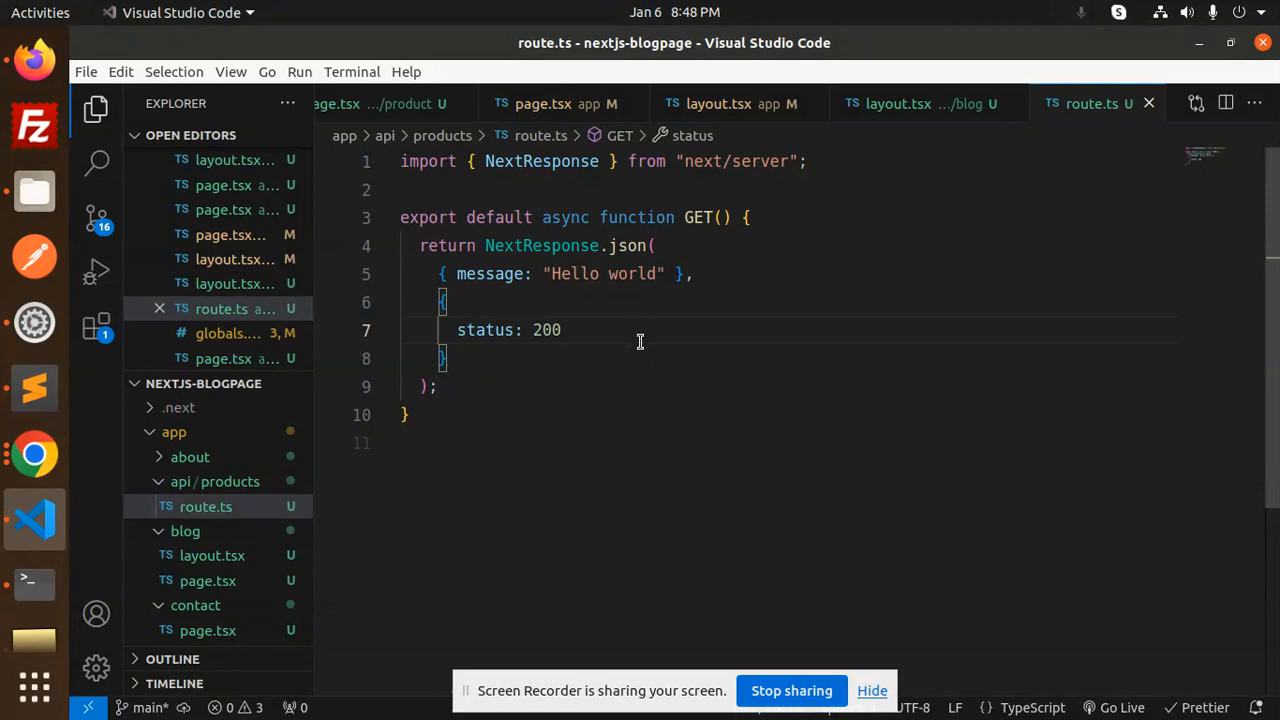
mouse_move(34, 584)
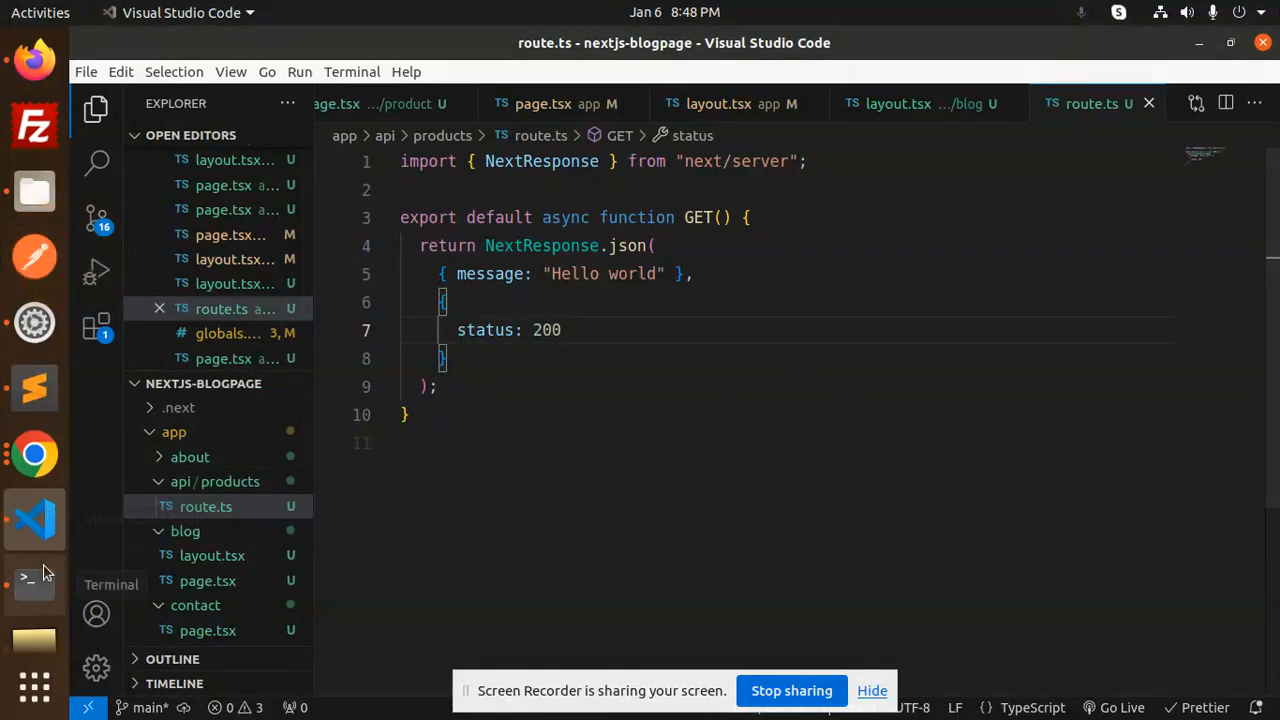
mouse_move(784, 414)
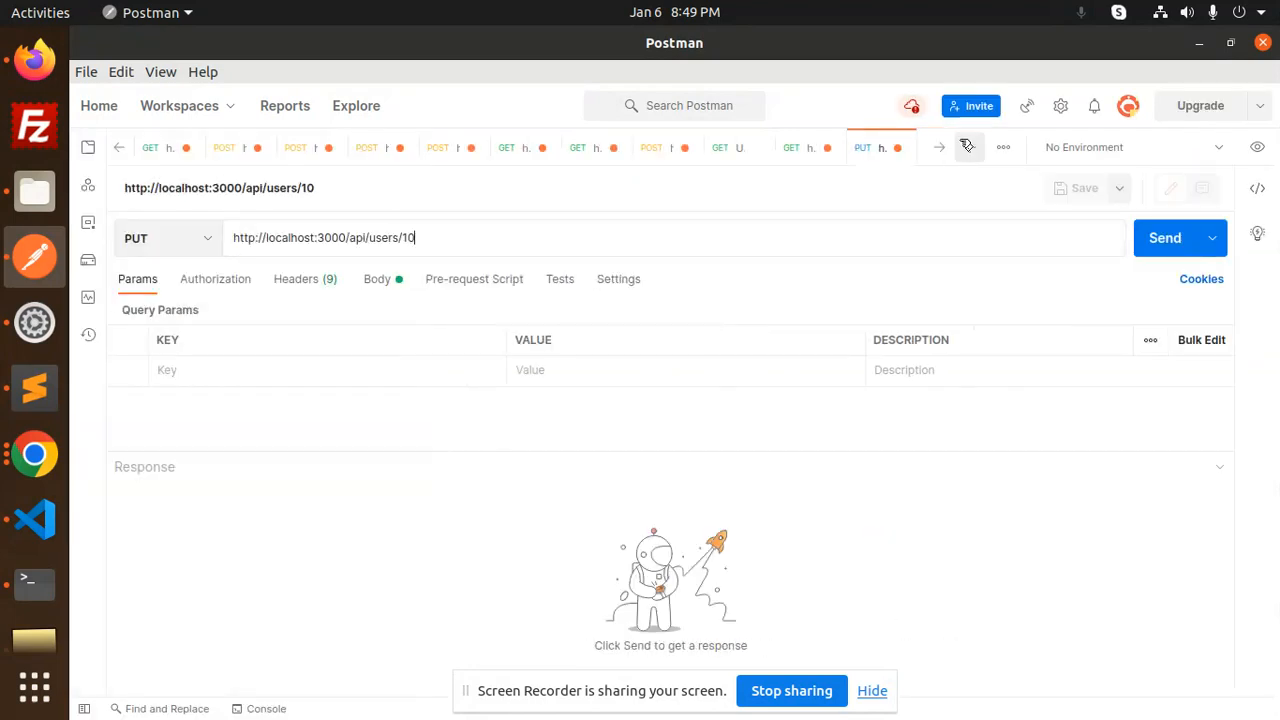
click(968, 148)
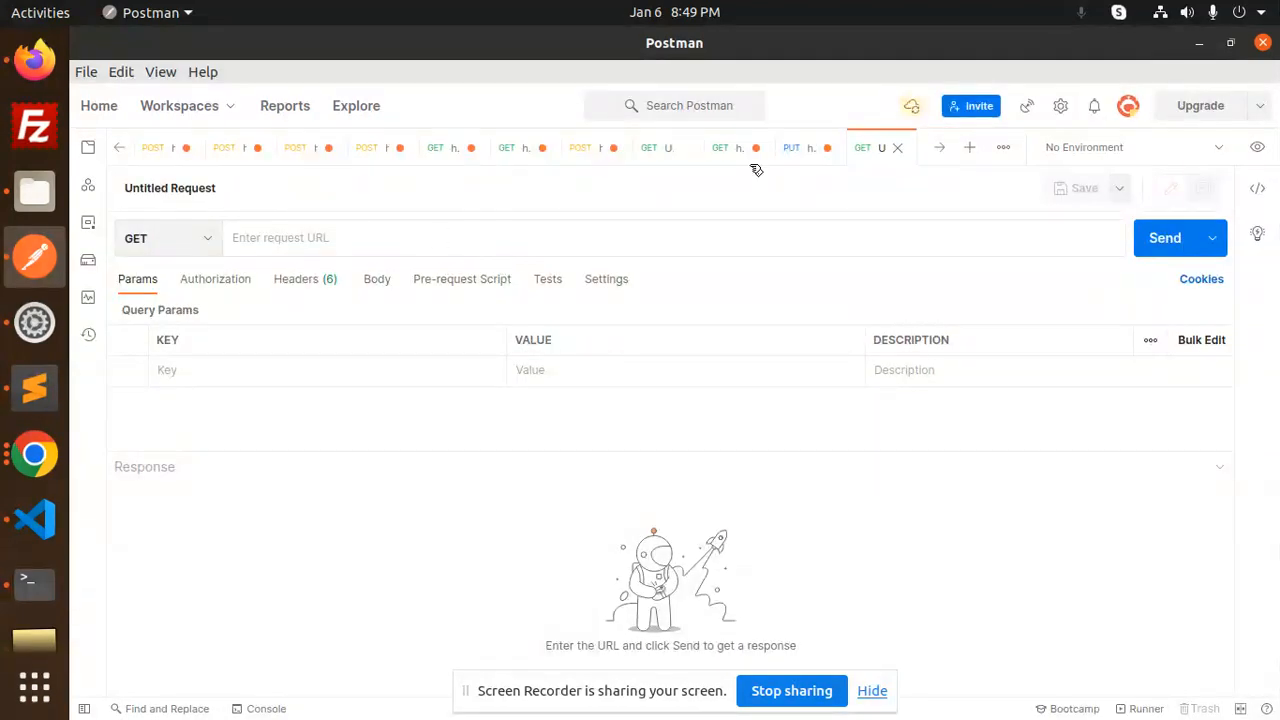
click(808, 148)
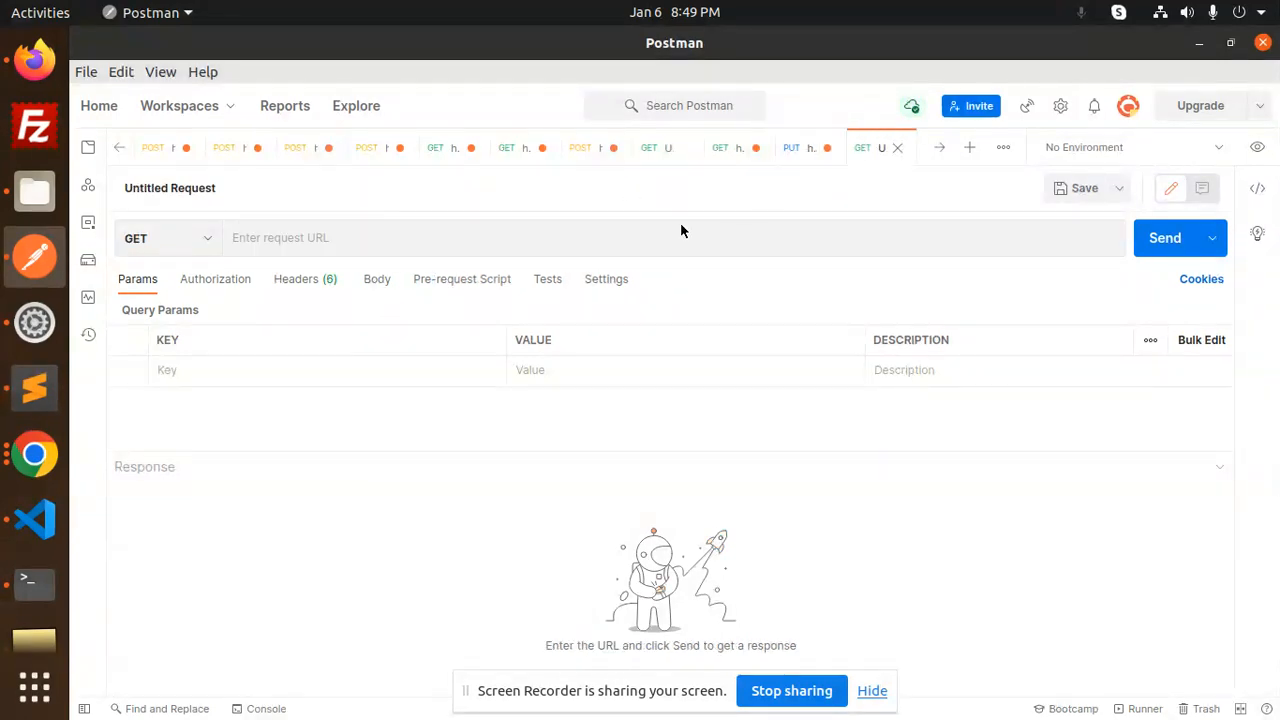
text(http://localhost:3000/api/users/10)
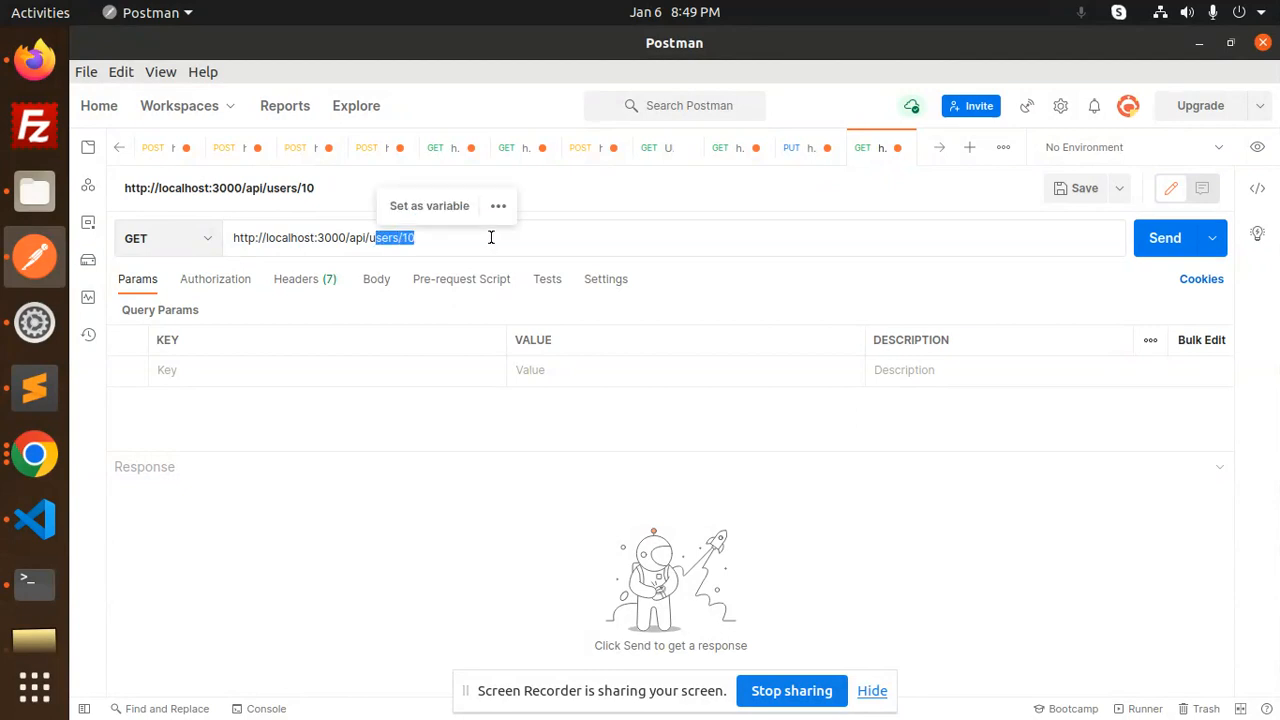
key(Delete)
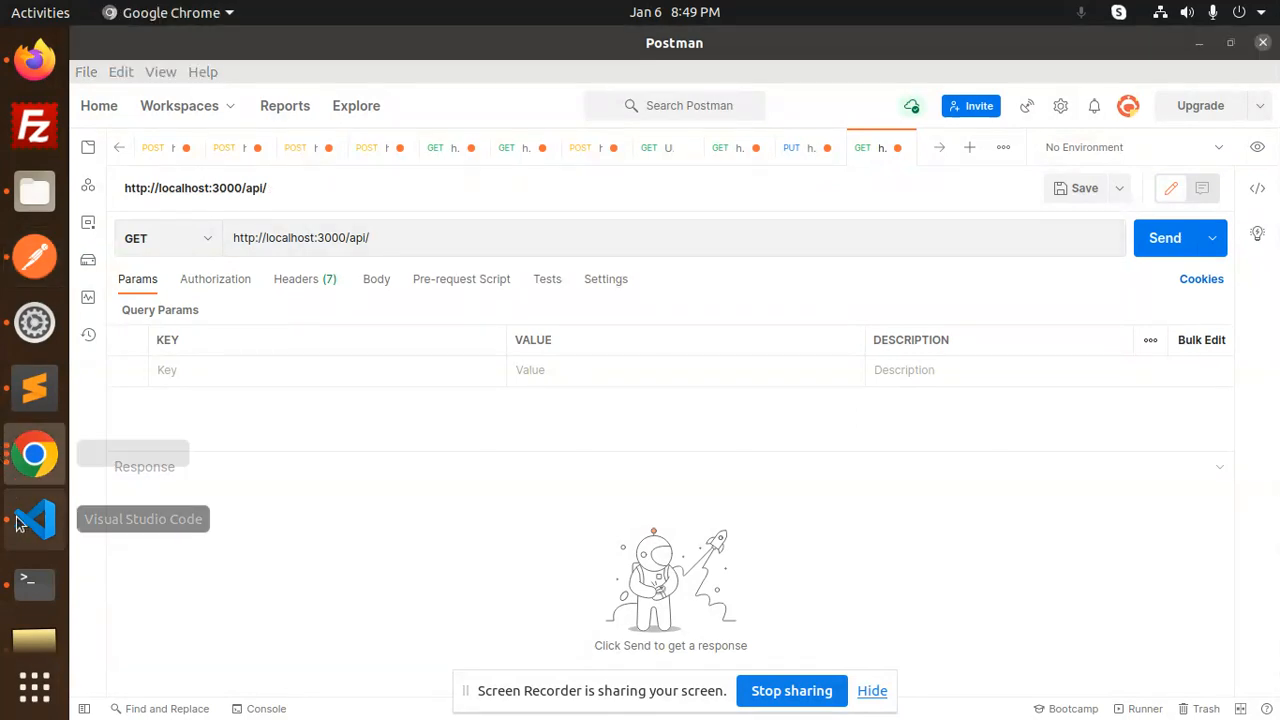
click(34, 520)
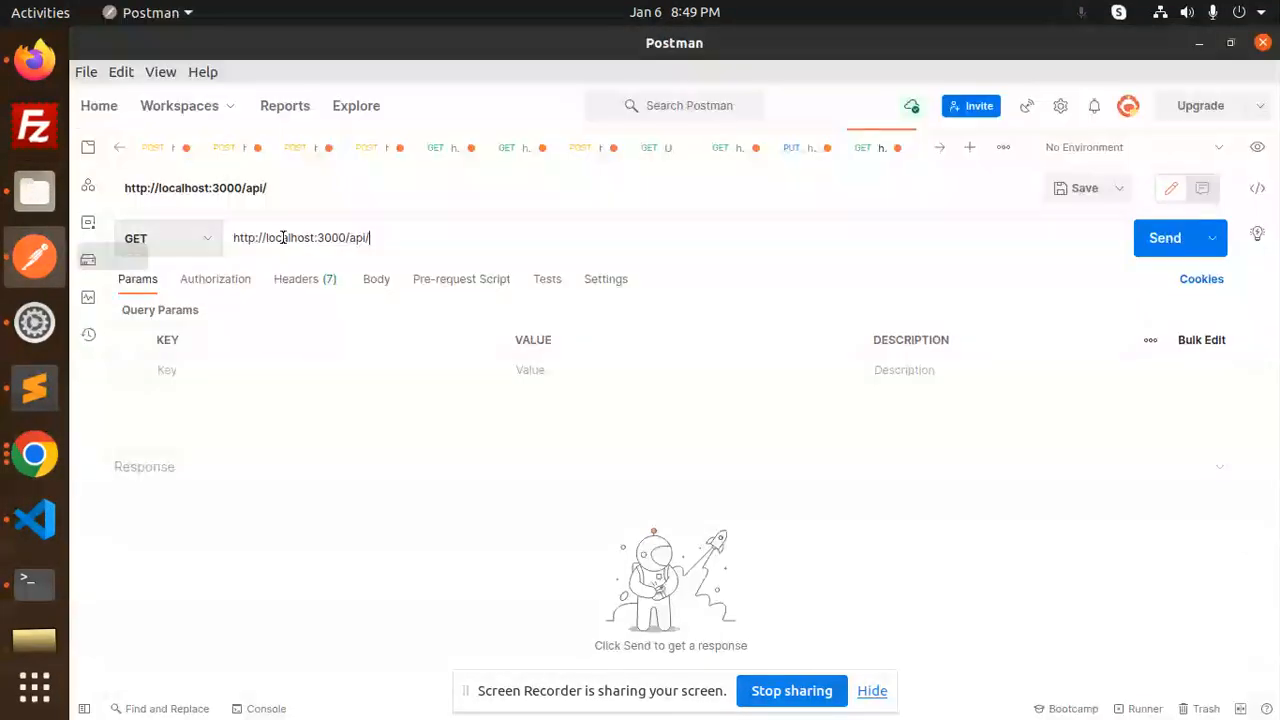
text(pro)
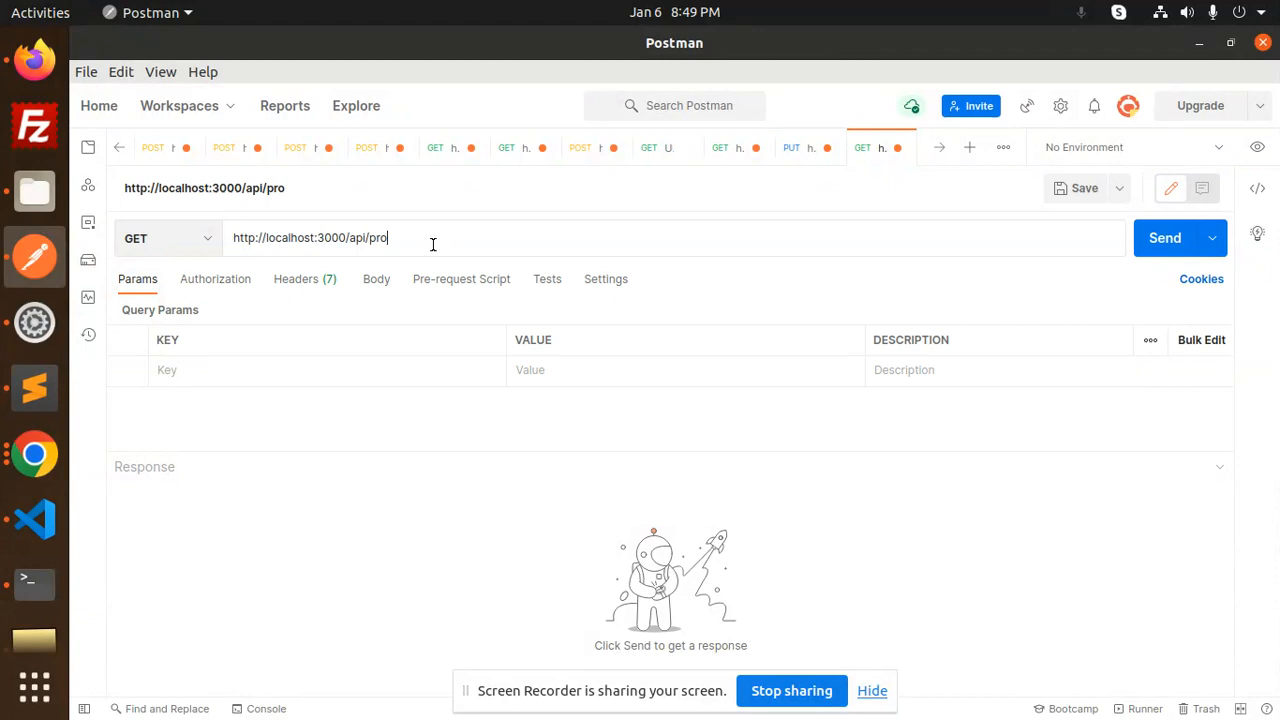
text(ducts)
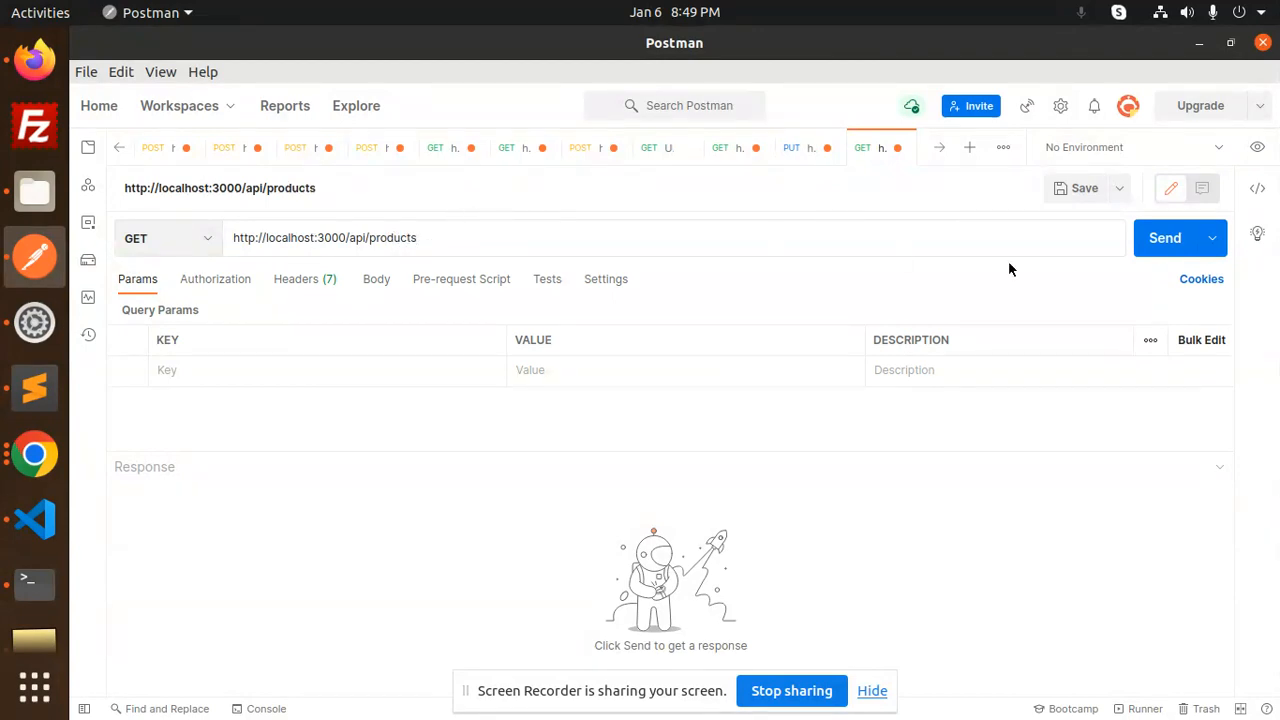
click(1164, 236)
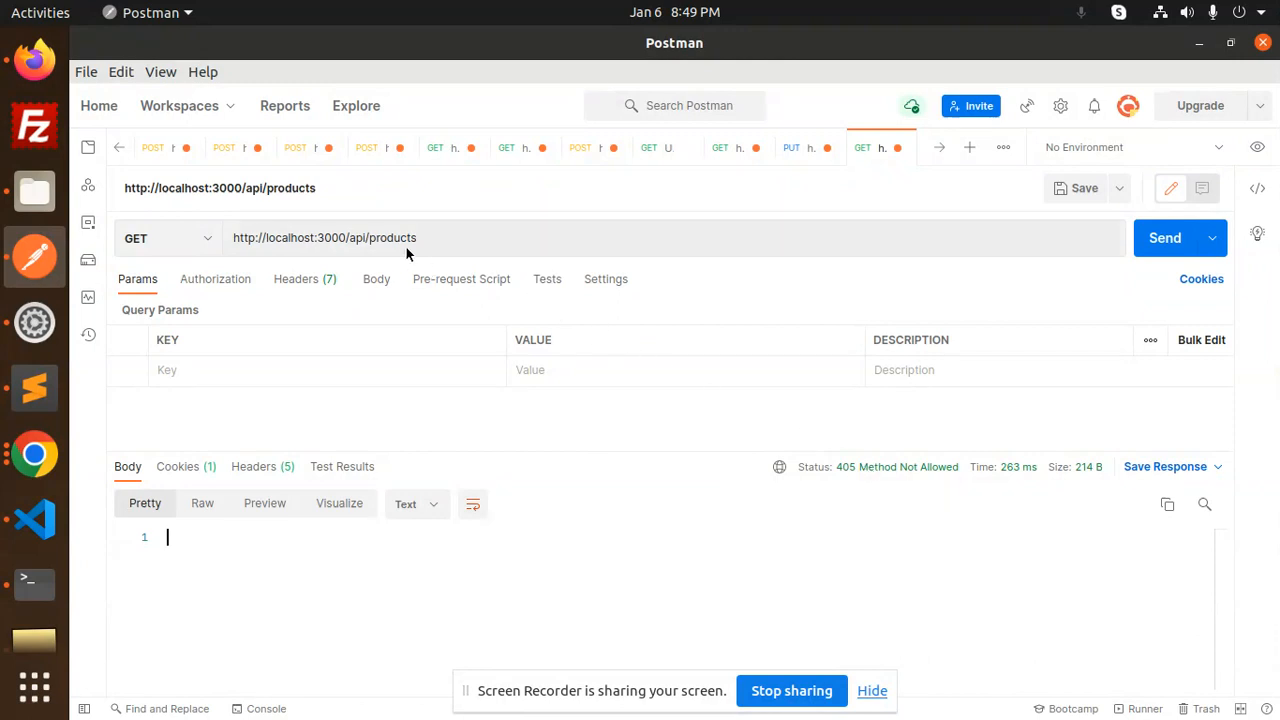
mouse_move(520, 464)
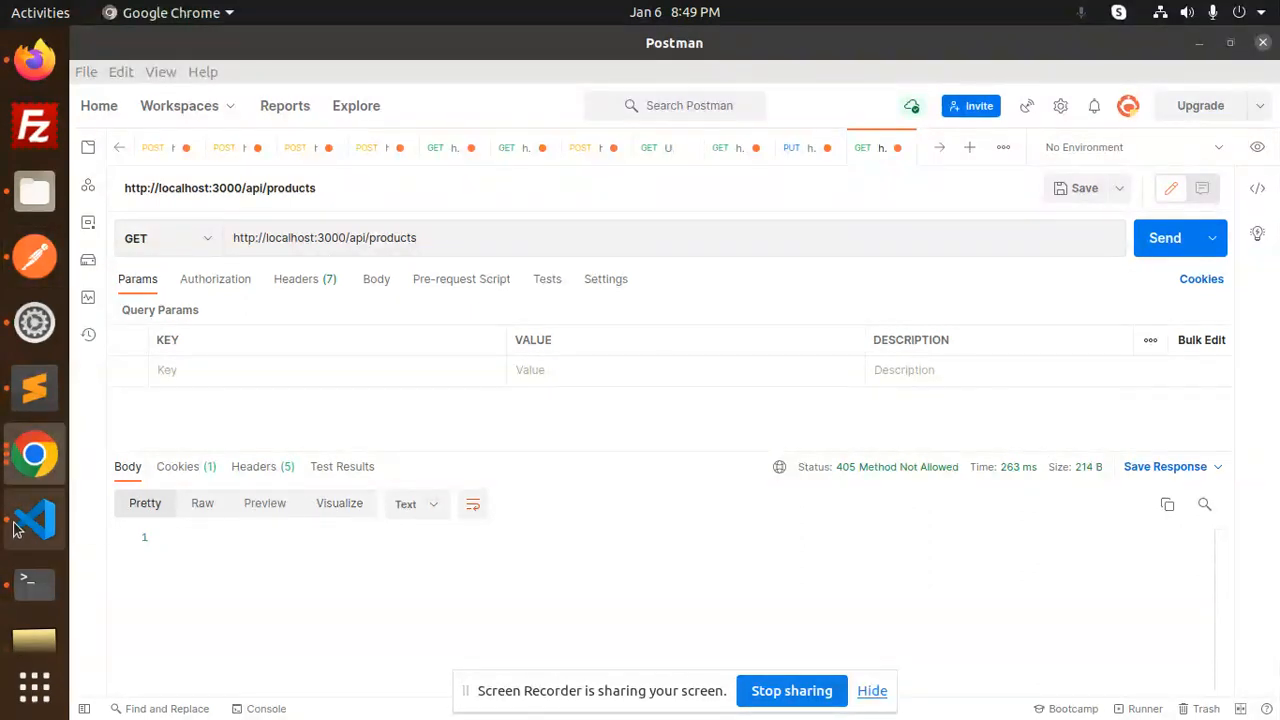
Step: Return to VS Code after the request comes back 405 Method Not Allowed
click(34, 518)
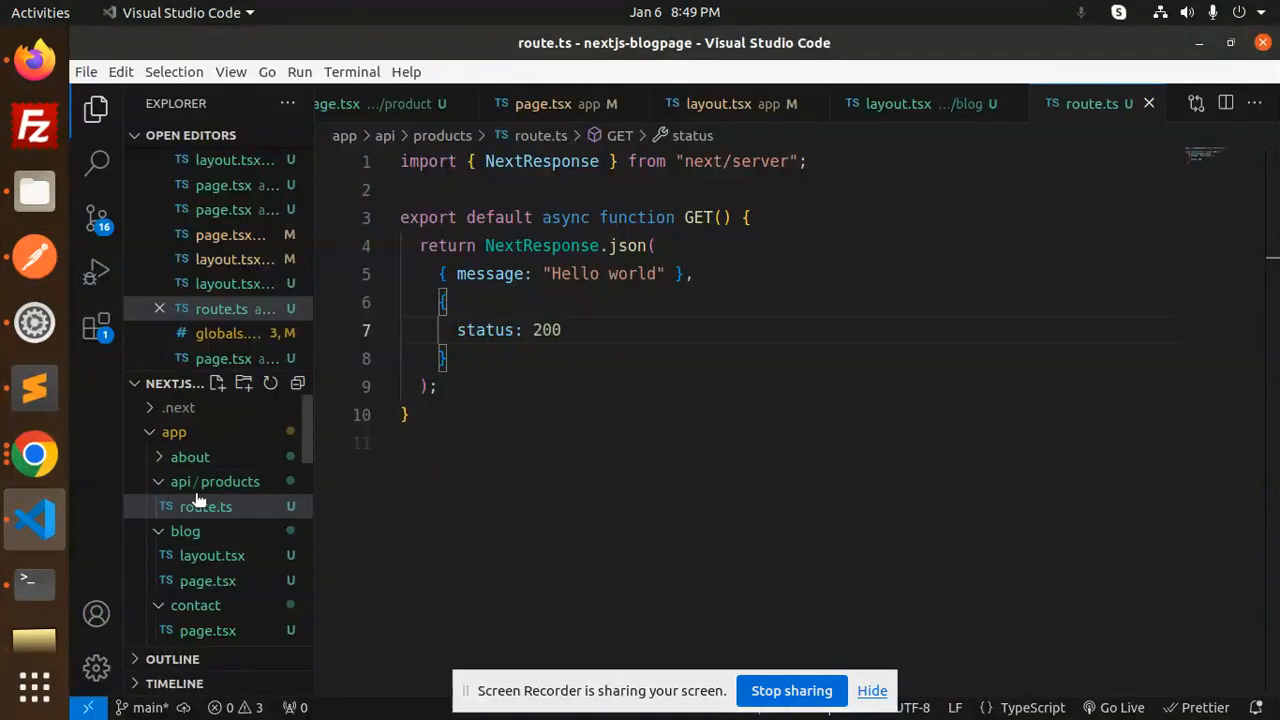
click(216, 480)
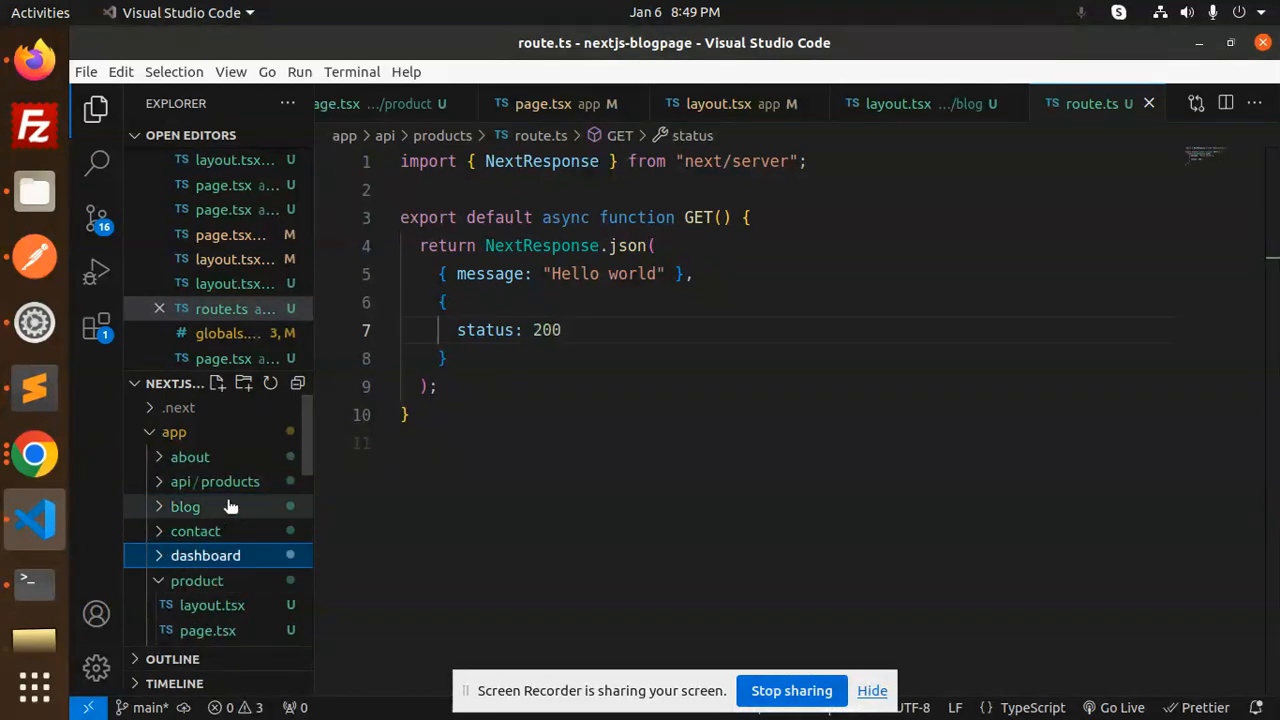
click(216, 480)
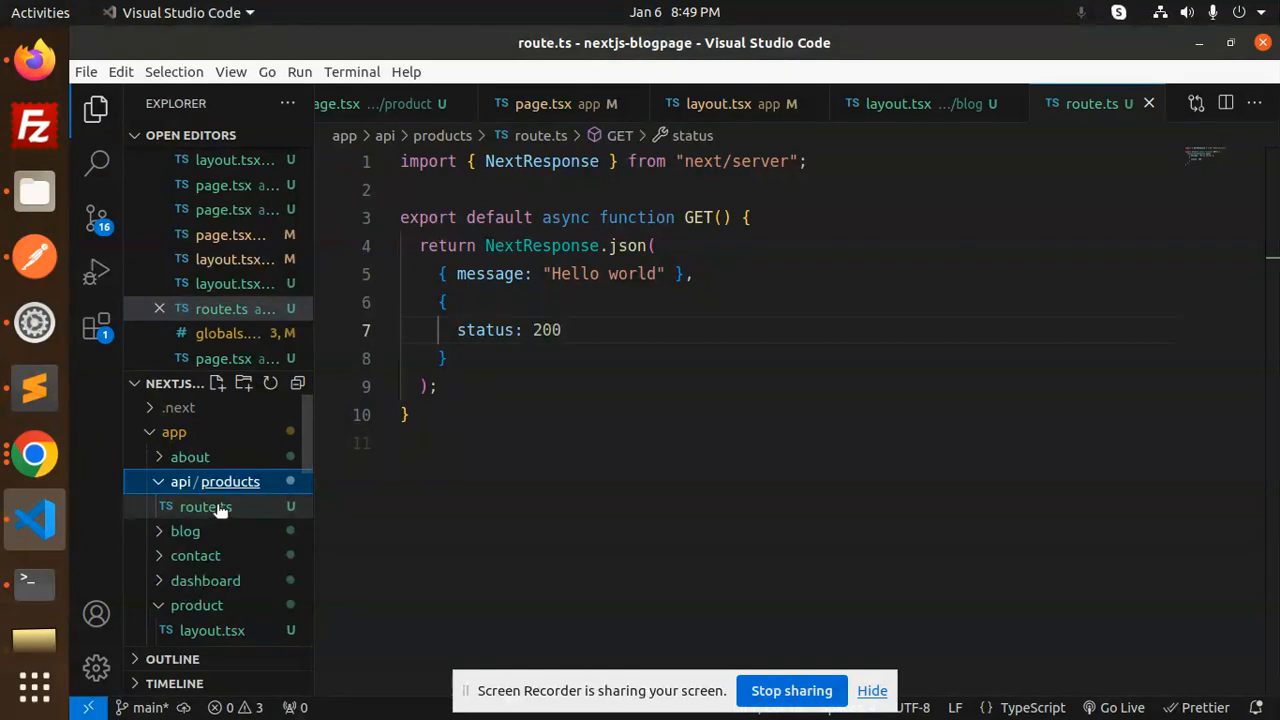
click(206, 506)
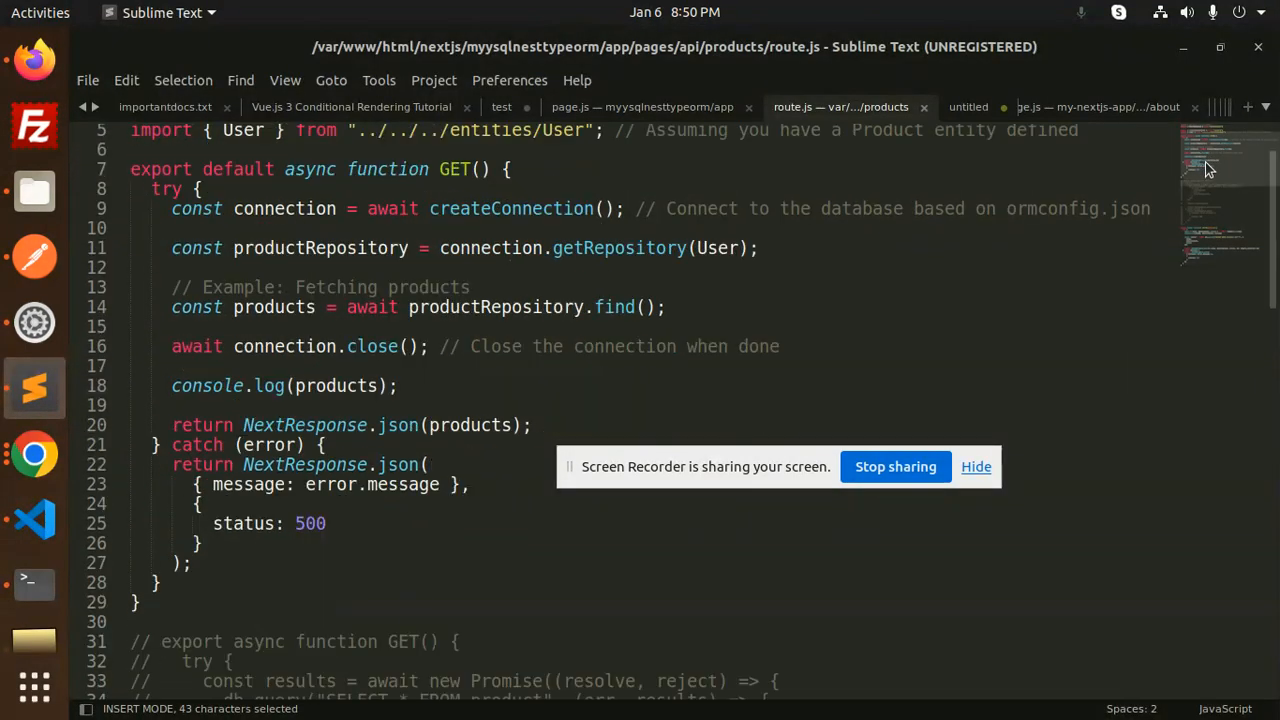
double_click(388, 168)
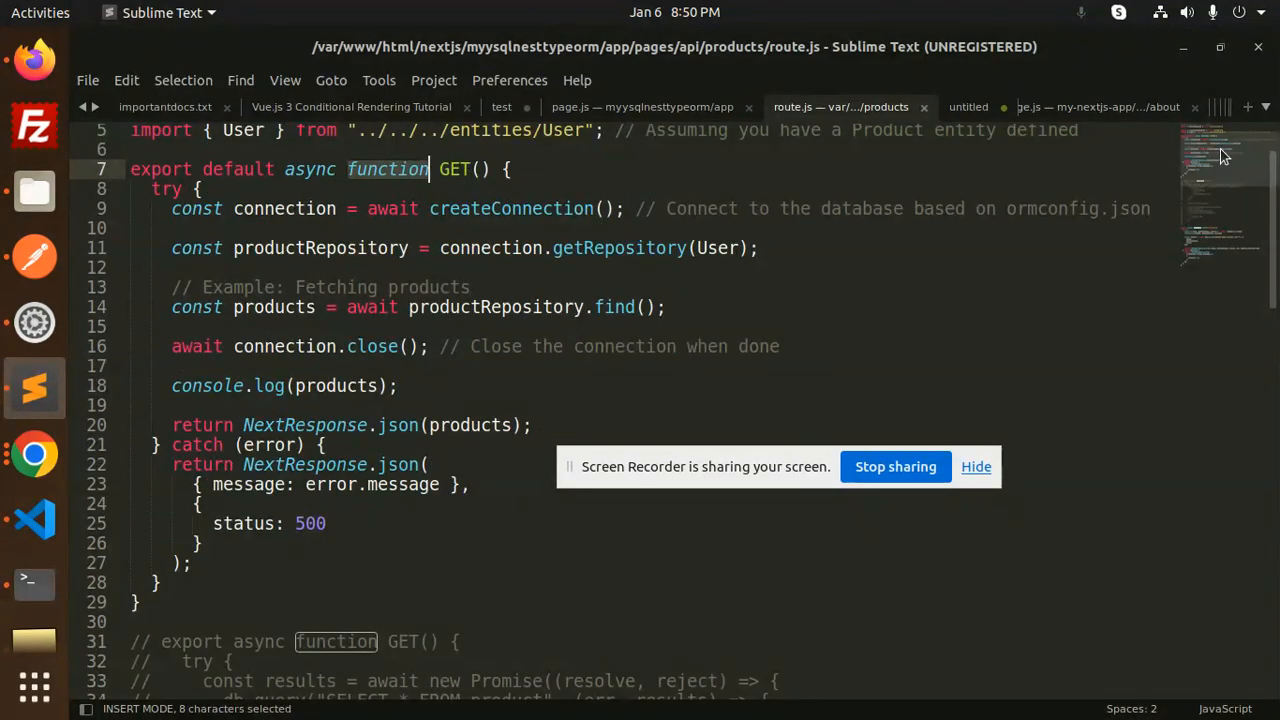
scroll(down, 3)
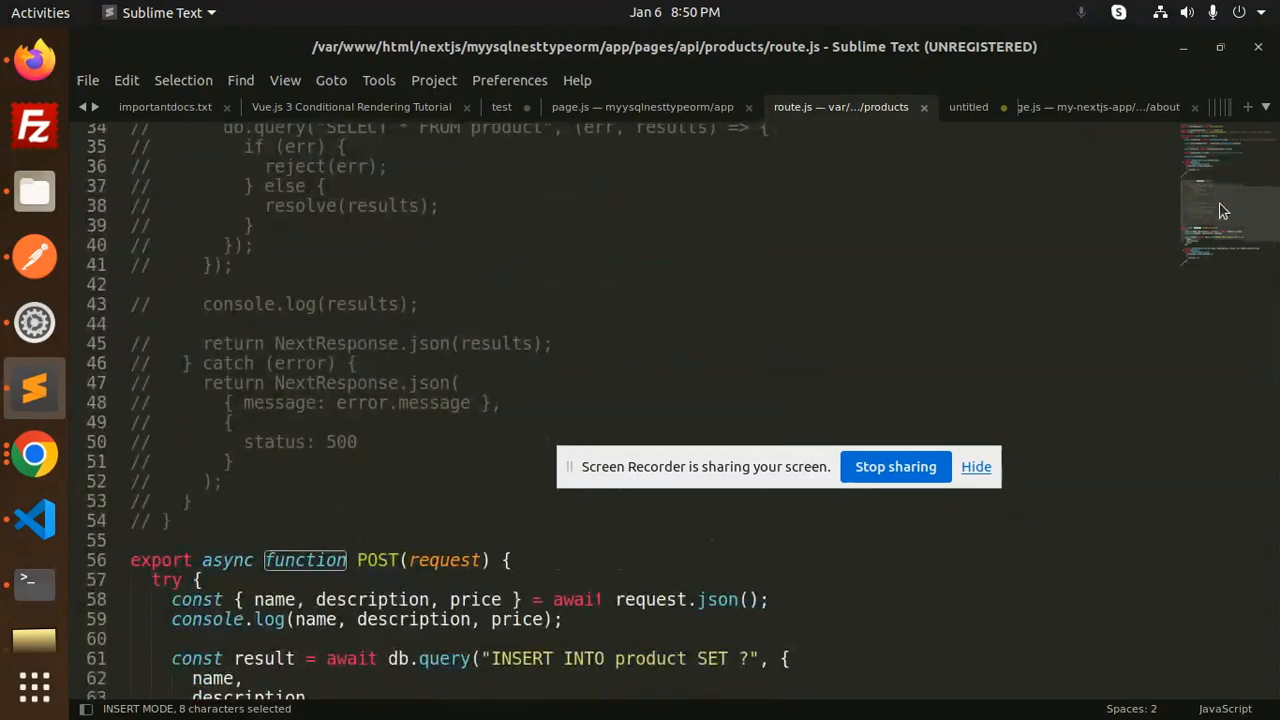
scroll(down, 3)
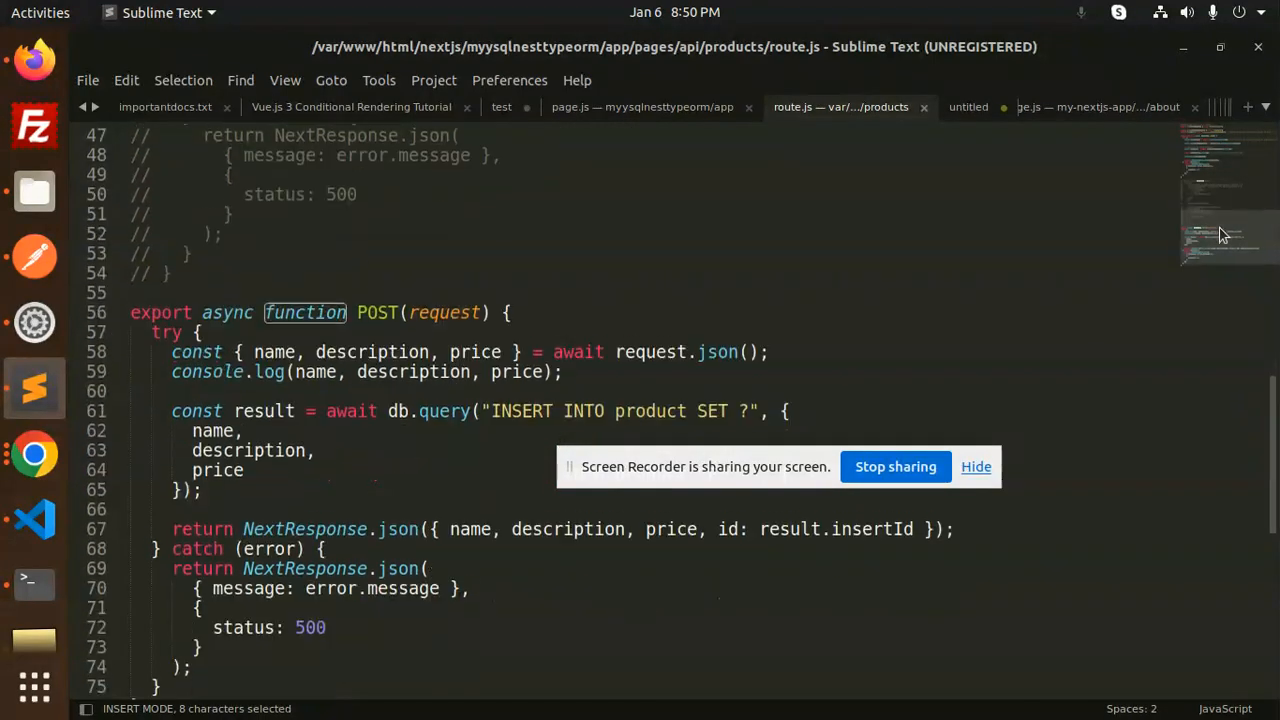
scroll(down, 3)
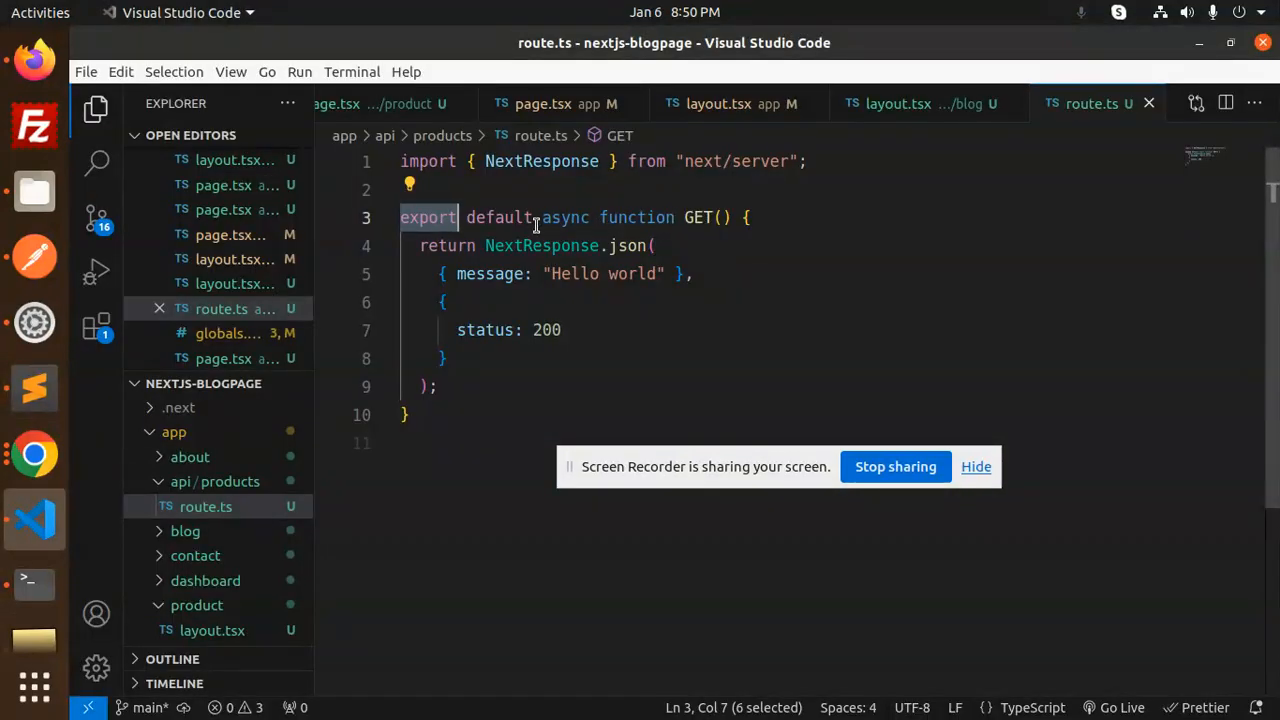
Step: Remove the default keyword so GET becomes a named export
key(Delete)
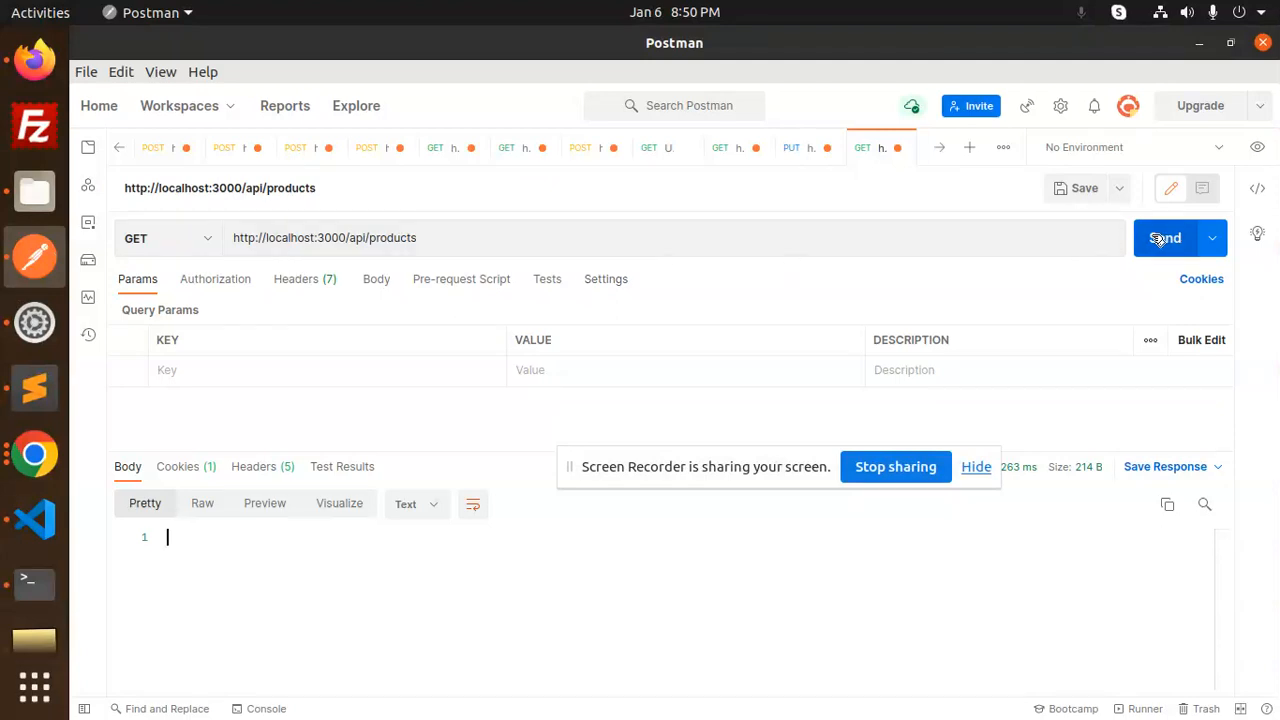
Step: Resend the products GET request, confirm 200 OK with Hello world, then leave Postman
click(1164, 238)
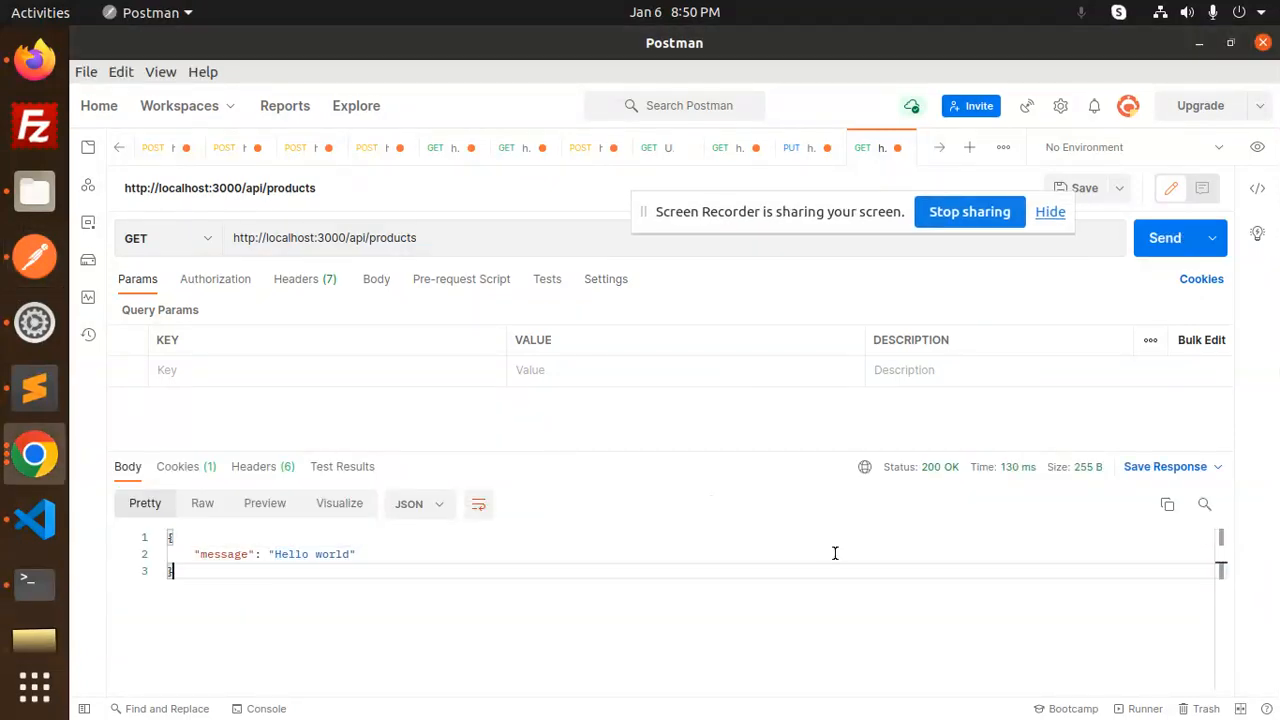
mouse_move(658, 616)
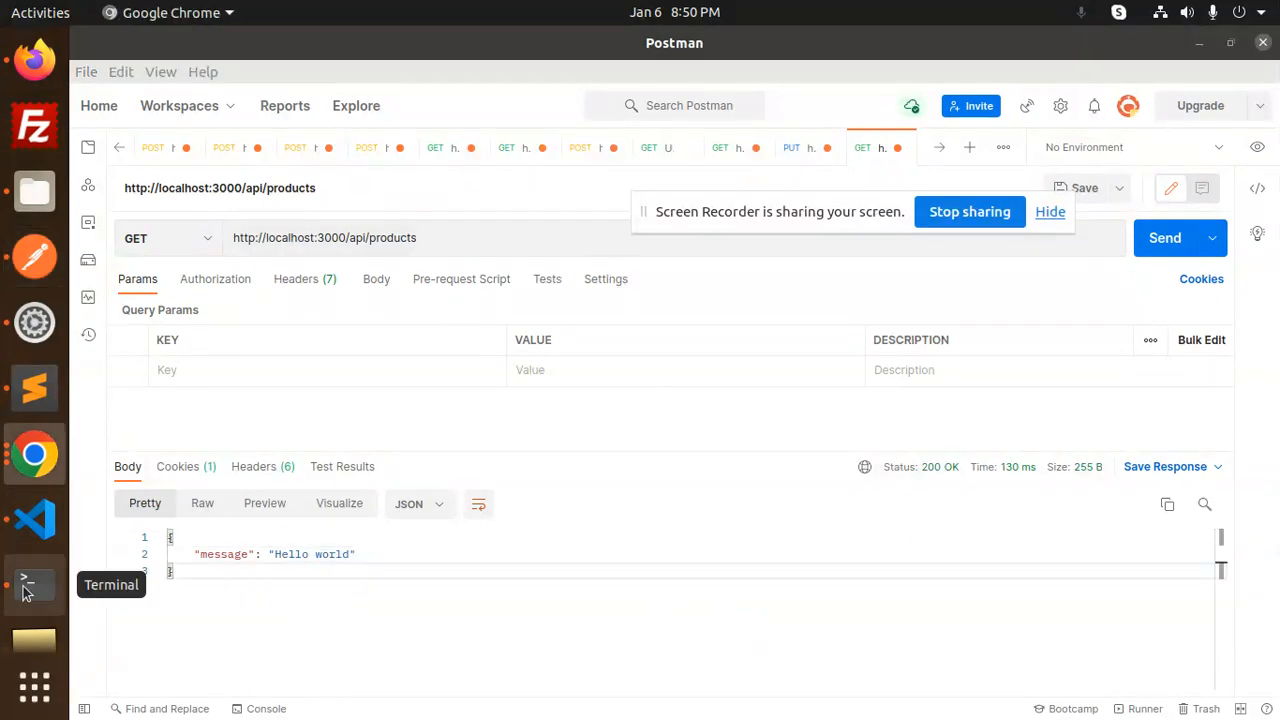
click(34, 518)
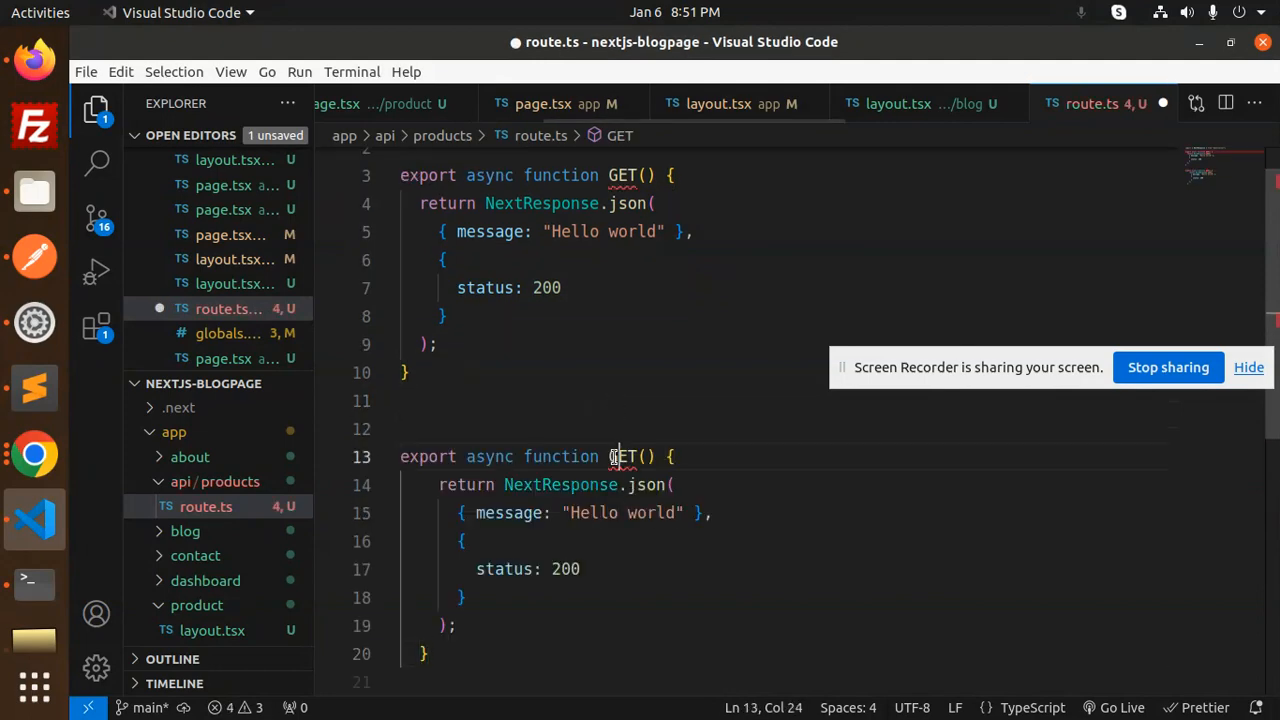
Step: Rename the duplicated handler to POST with message 'Hello world THIS IS POST BODY'
text(POST)
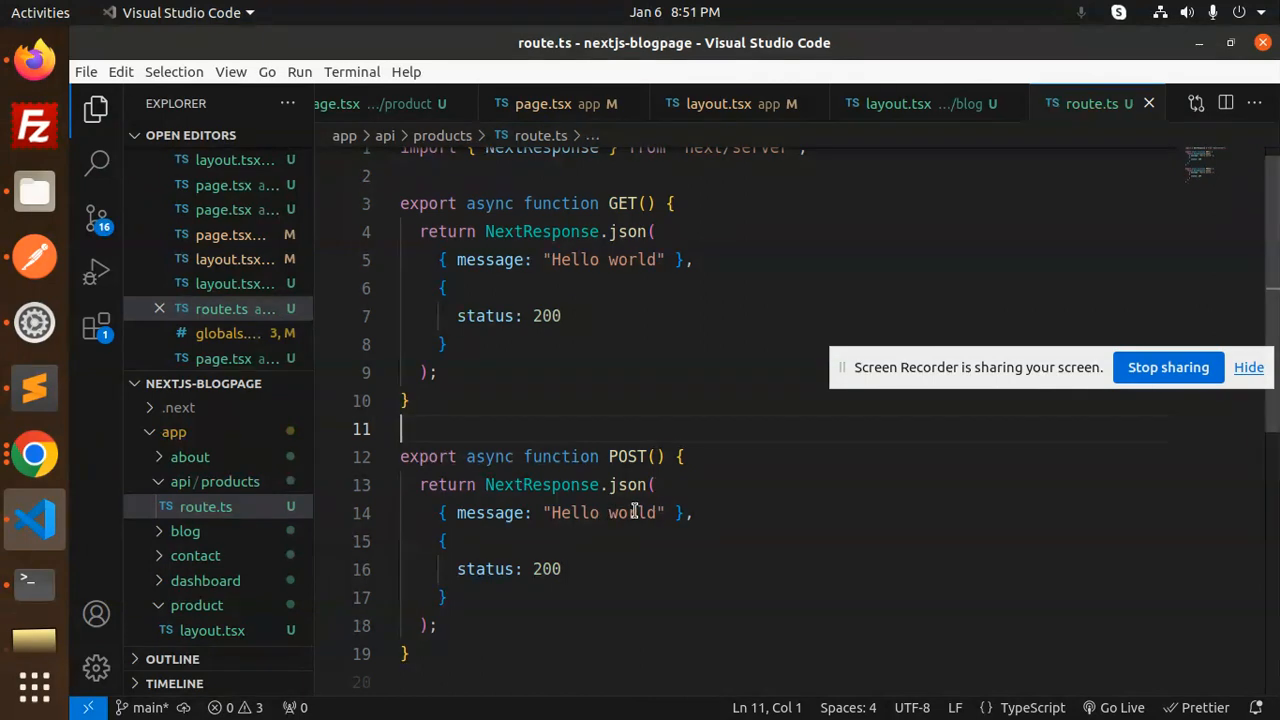
click(658, 512)
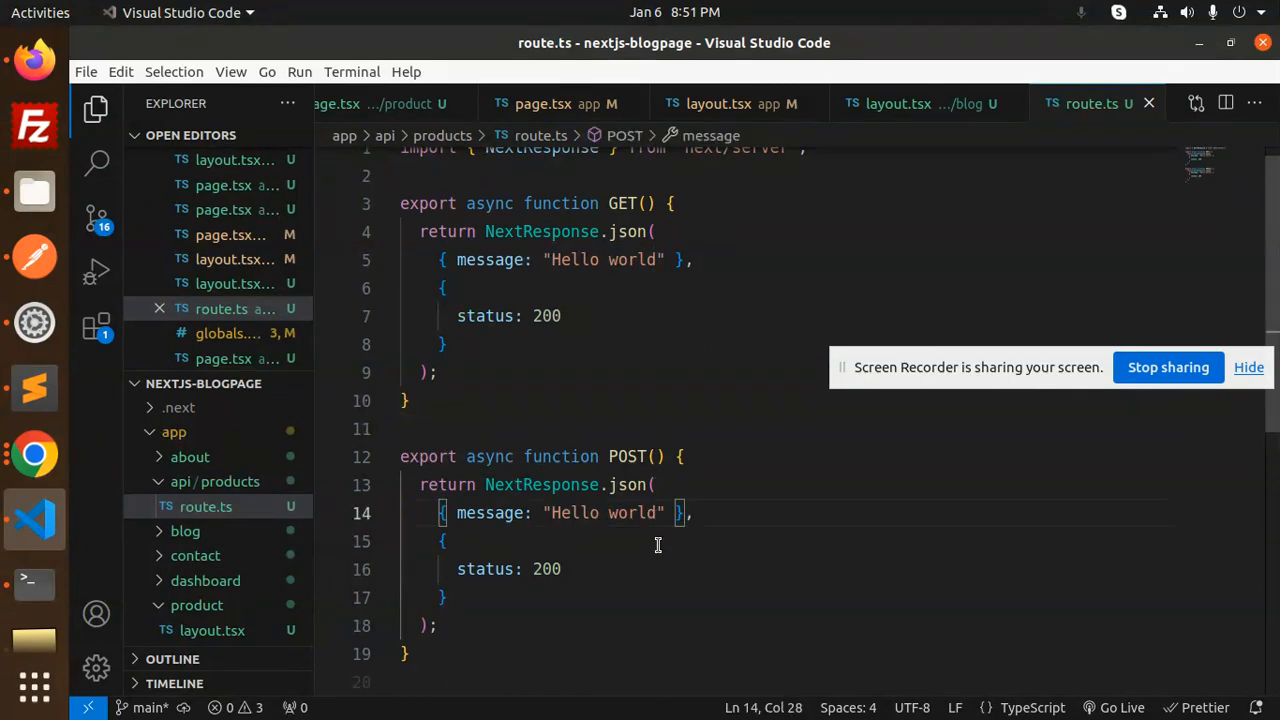
text(THIS IS)
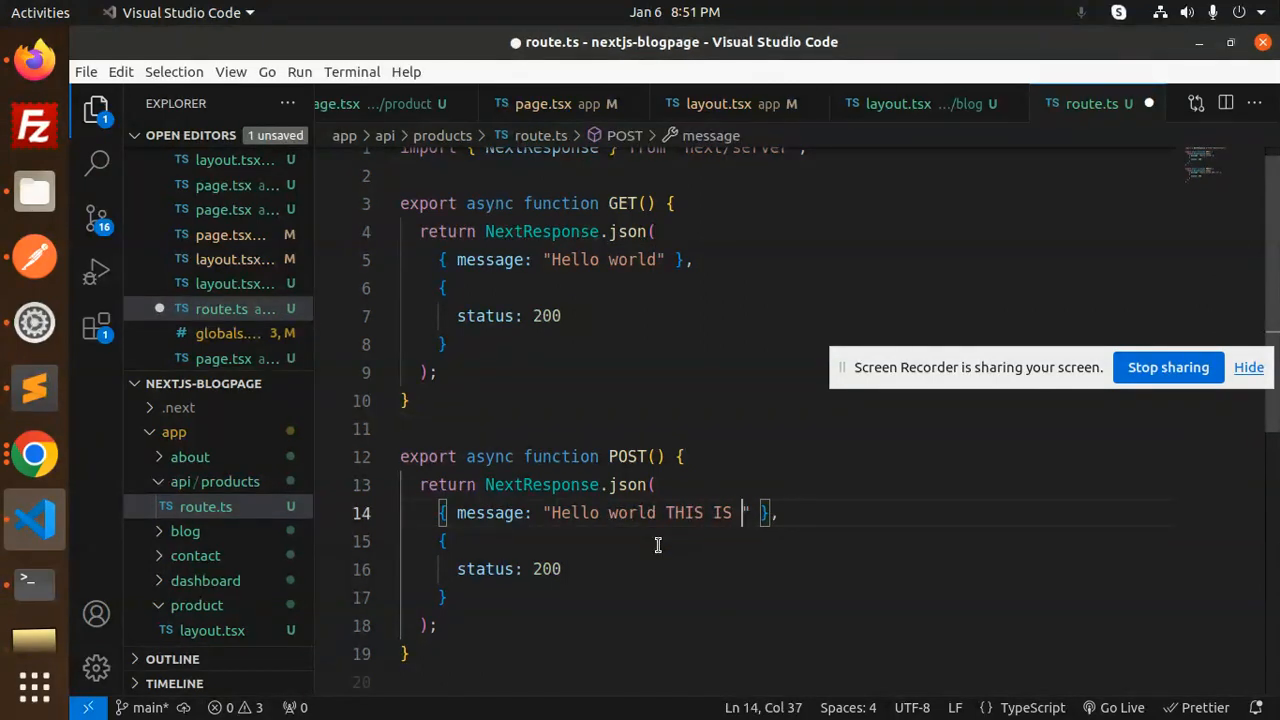
text(POST BO)
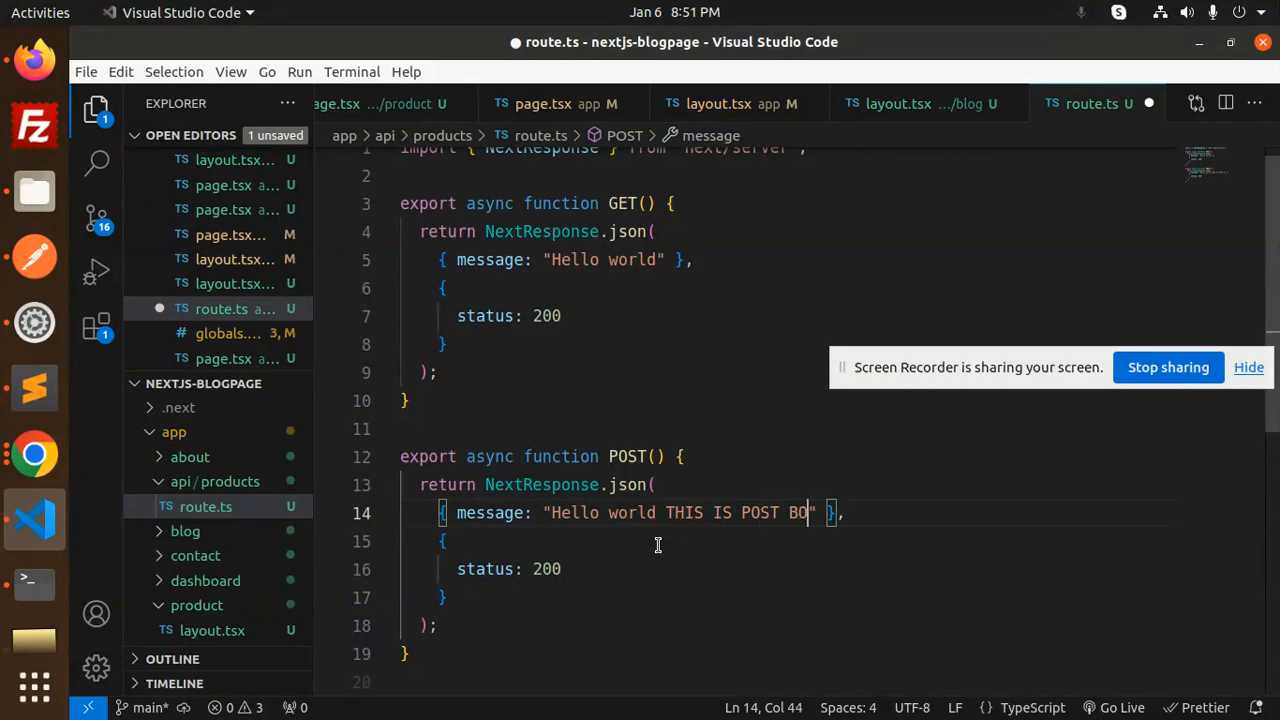
text(DY)
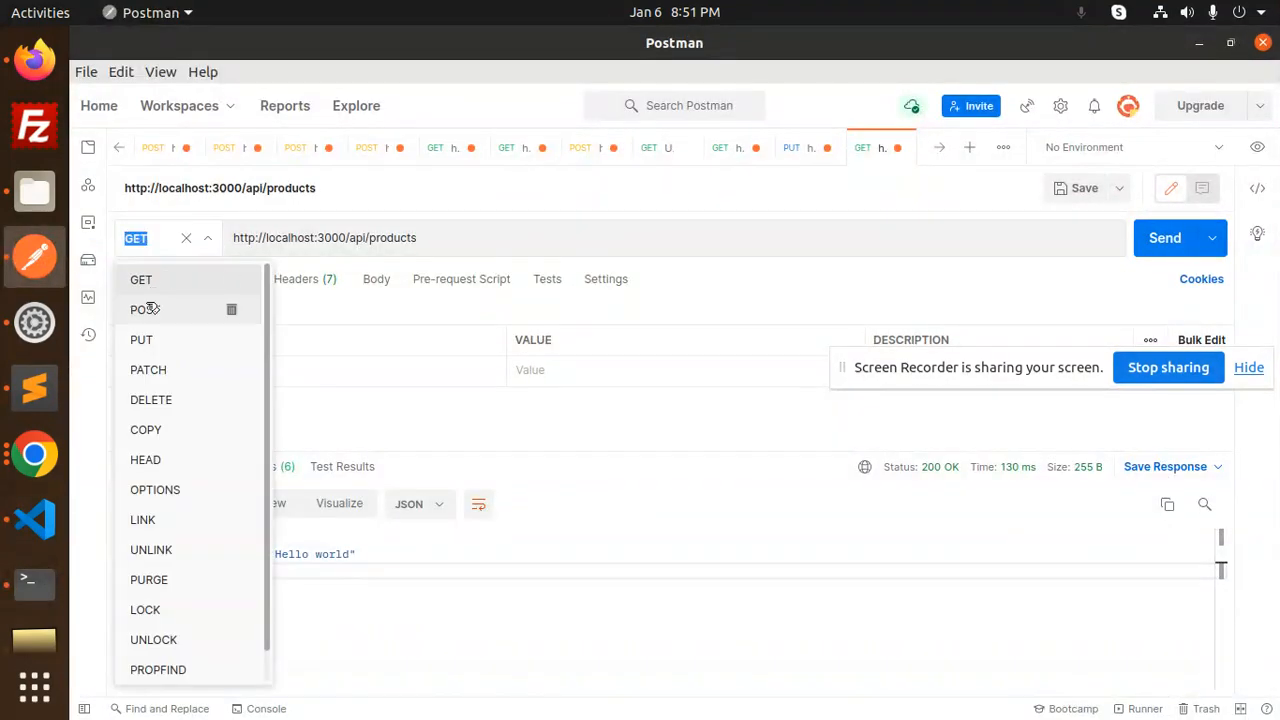
Step: Switch the request method to POST and send it, getting Hello world THIS IS POST BODY
click(144, 308)
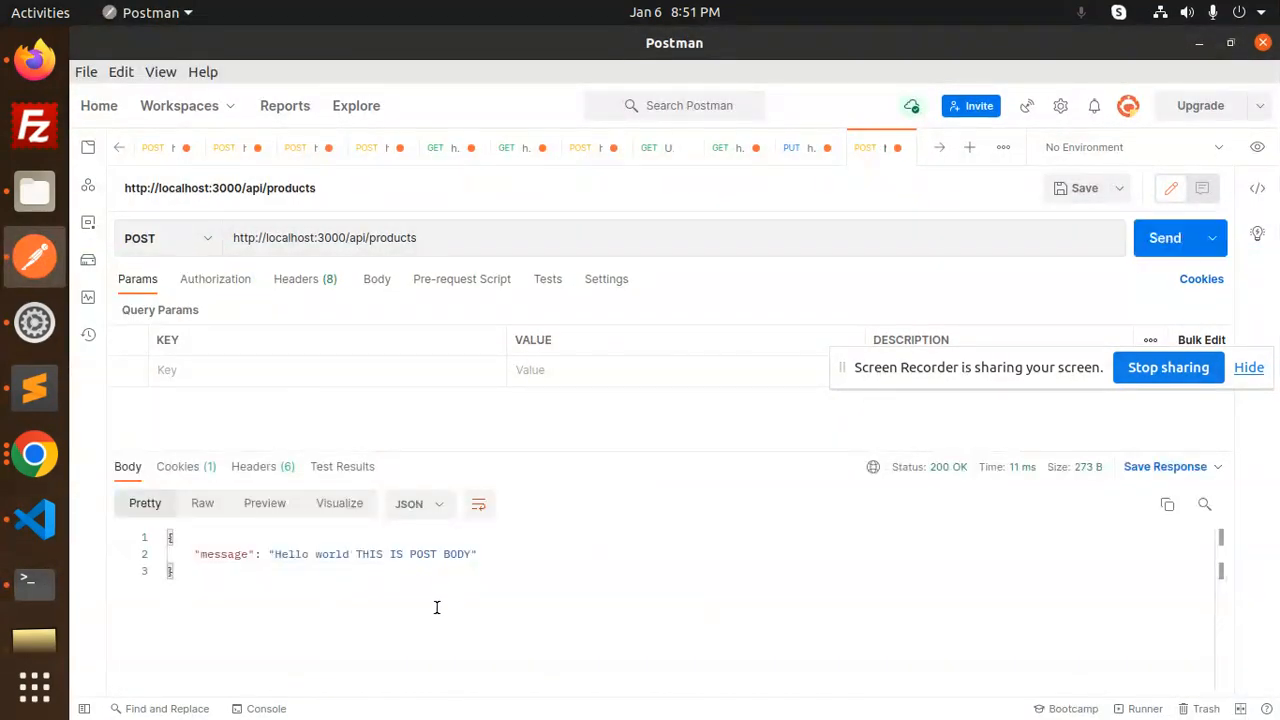